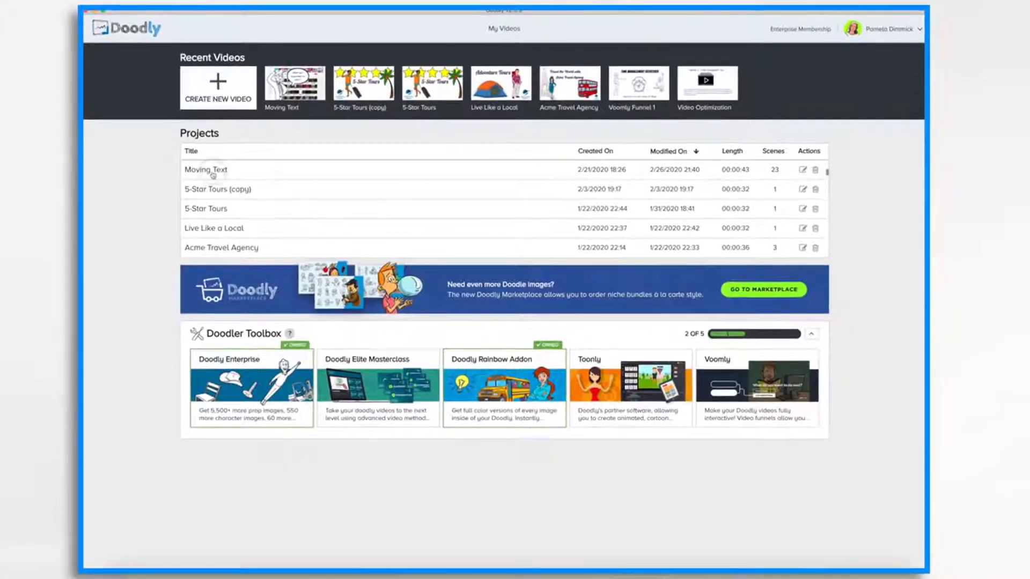
# Create a 480p whiteboard video named 'Doodly Interface Tour' and open its editor.
pyautogui.click(801, 170)
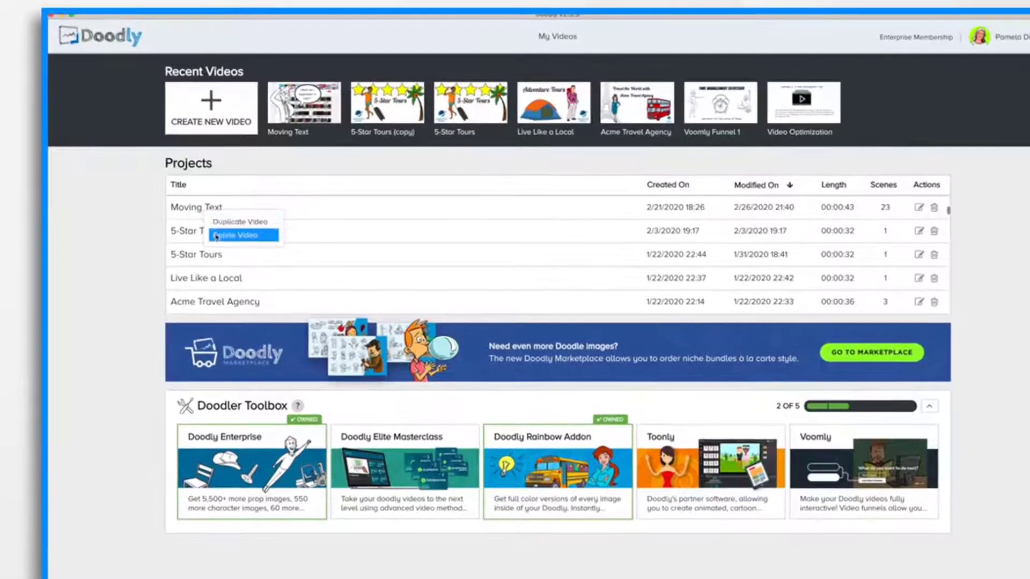
pyautogui.moveTo(240, 221)
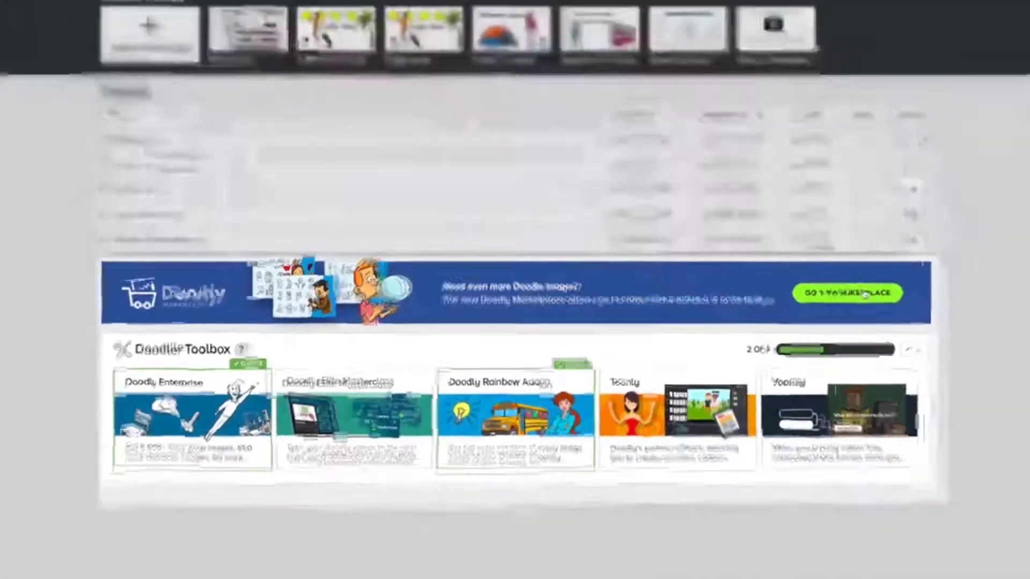
pyautogui.rightClick(170, 174)
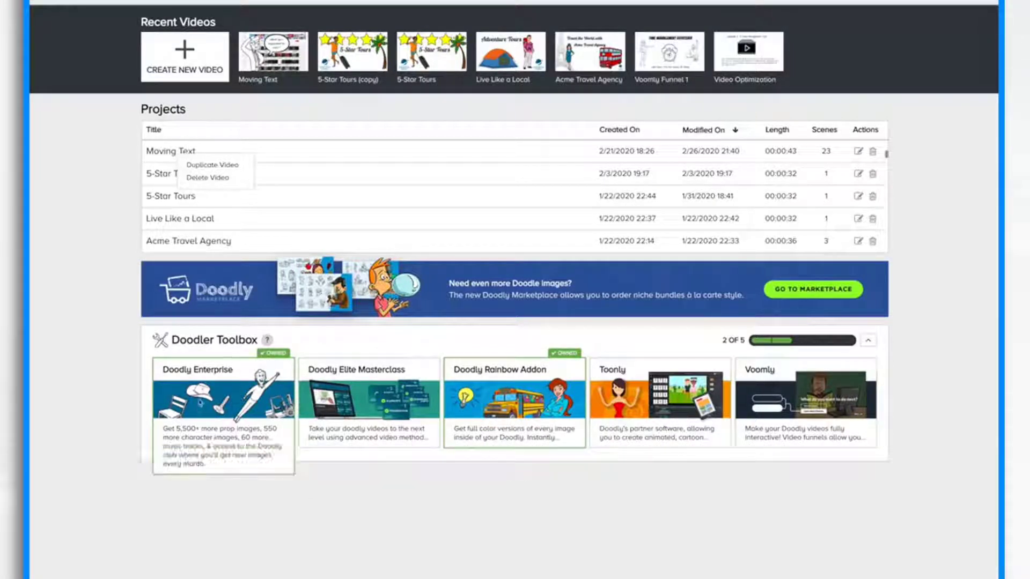
pyautogui.moveTo(515, 397)
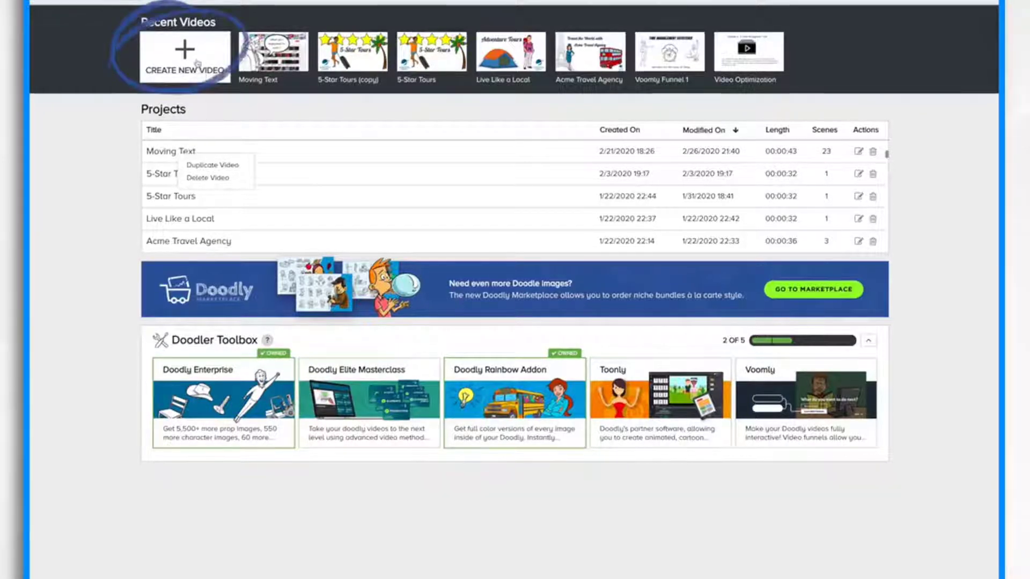
pyautogui.click(184, 56)
pyautogui.write('Doodly Interface Tour')
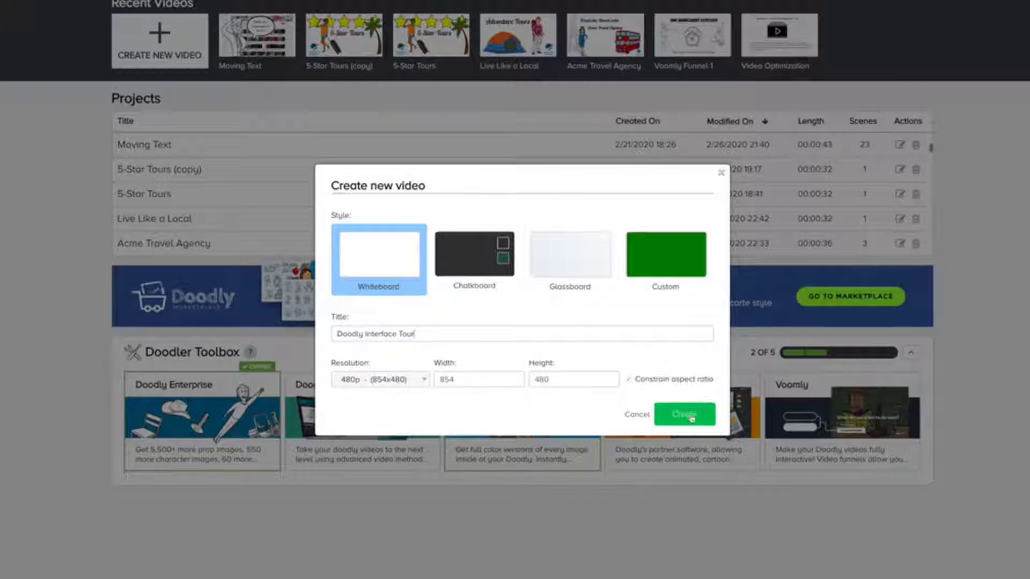
pyautogui.click(682, 414)
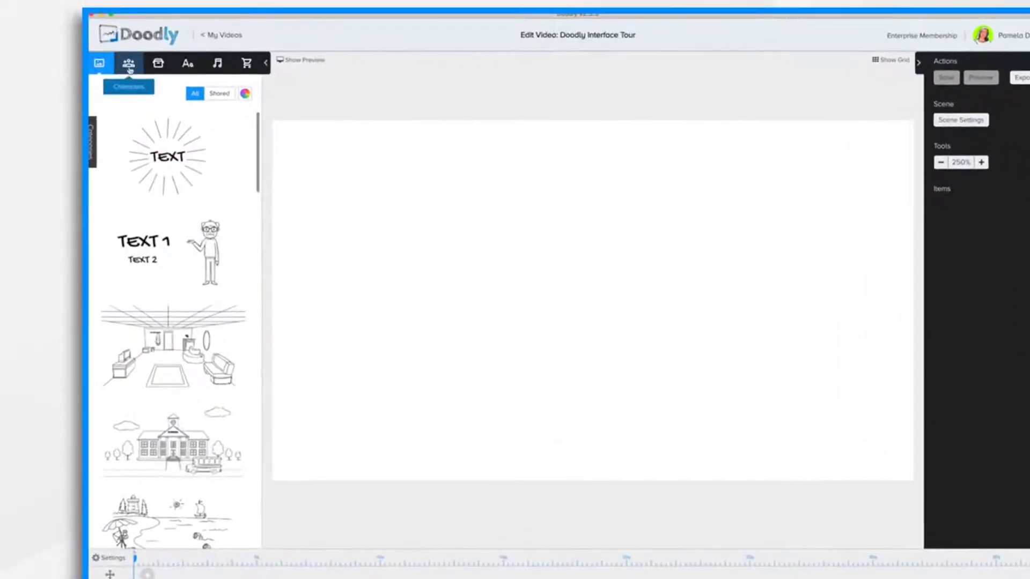
# Browse the Props, Fonts, Sounds and Marketplace libraries, then return to Characters.
pyautogui.click(157, 63)
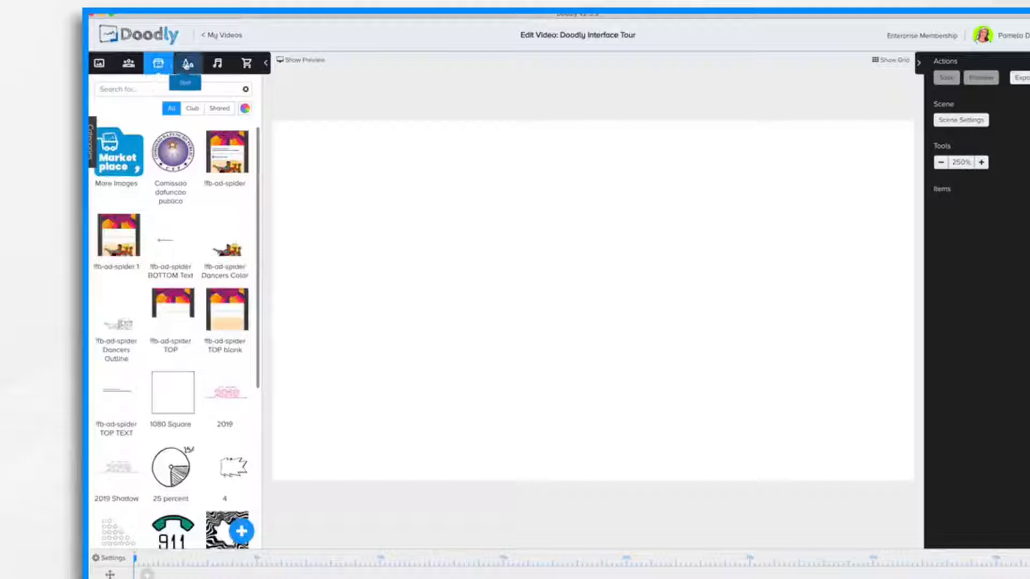
pyautogui.click(187, 63)
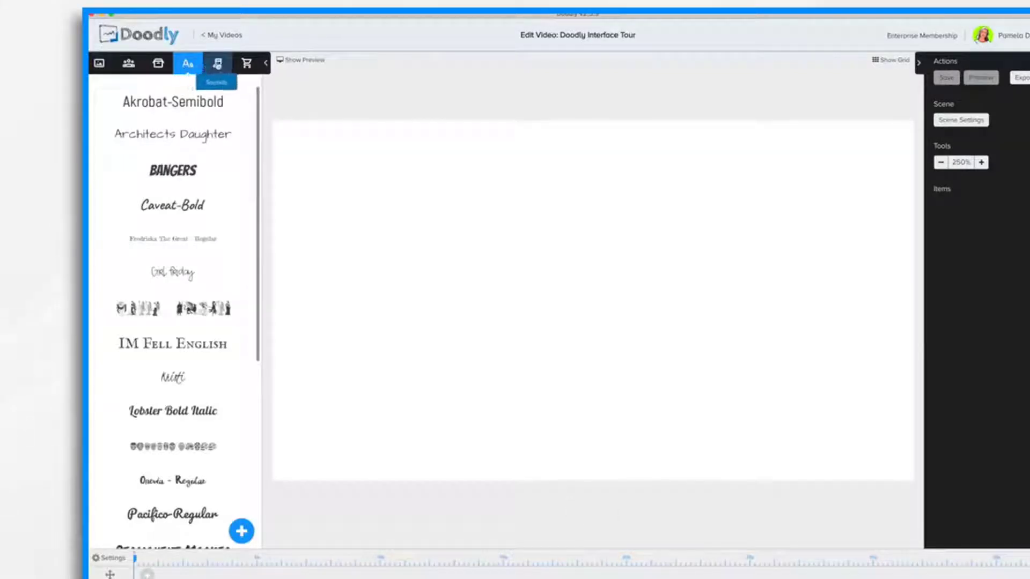
pyautogui.click(217, 63)
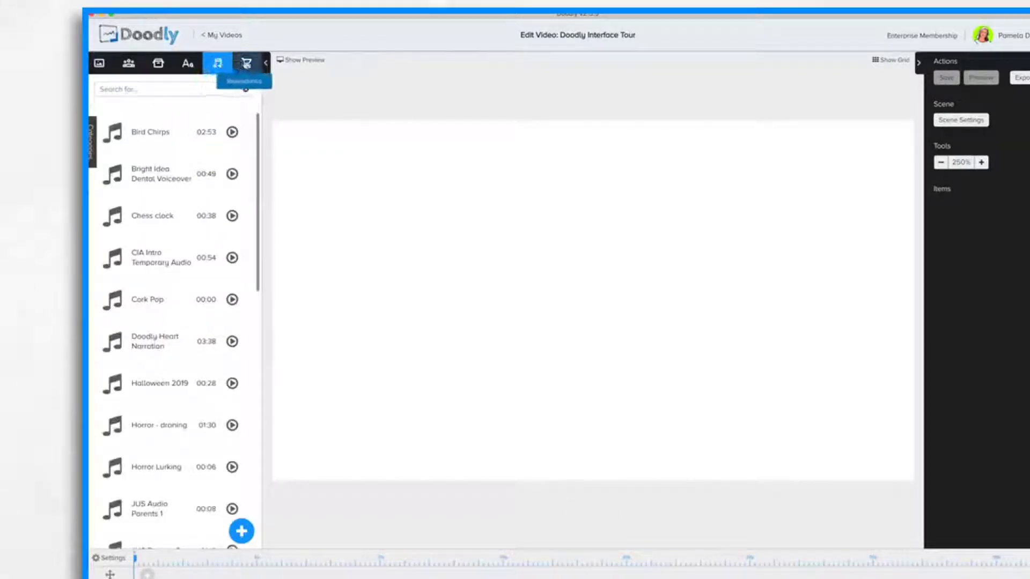
pyautogui.click(246, 62)
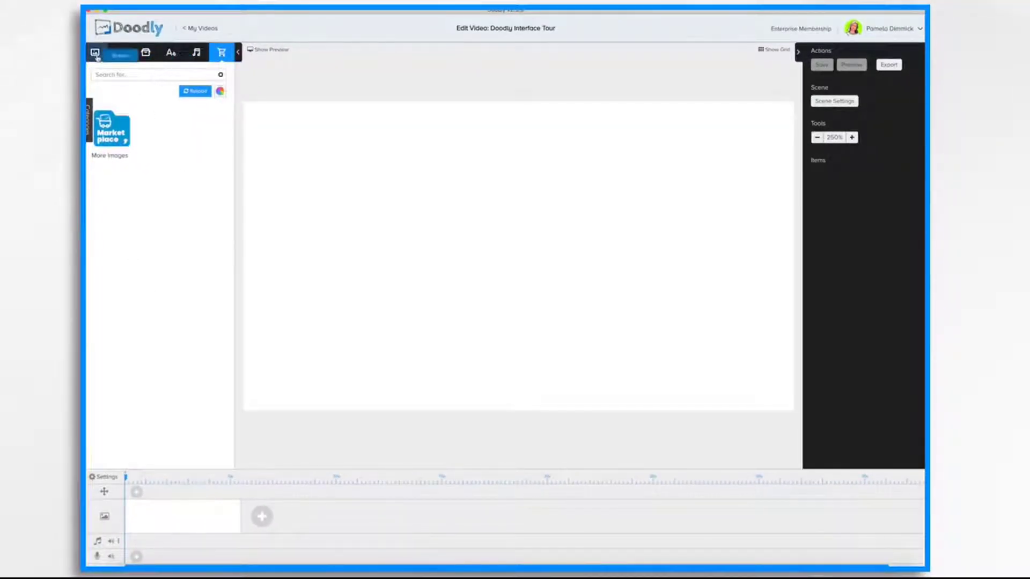
pyautogui.click(119, 53)
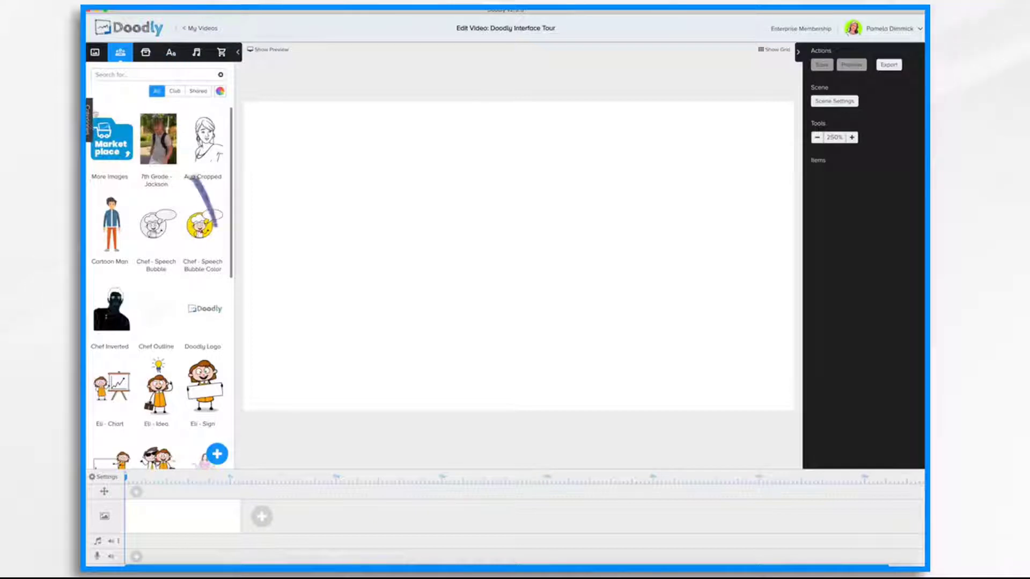
pyautogui.click(111, 105)
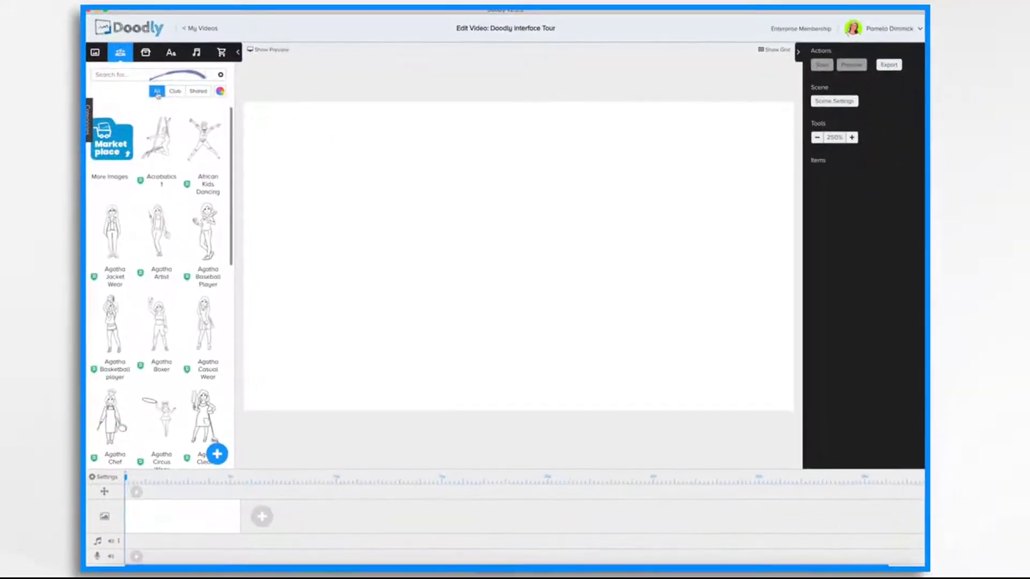
pyautogui.click(158, 137)
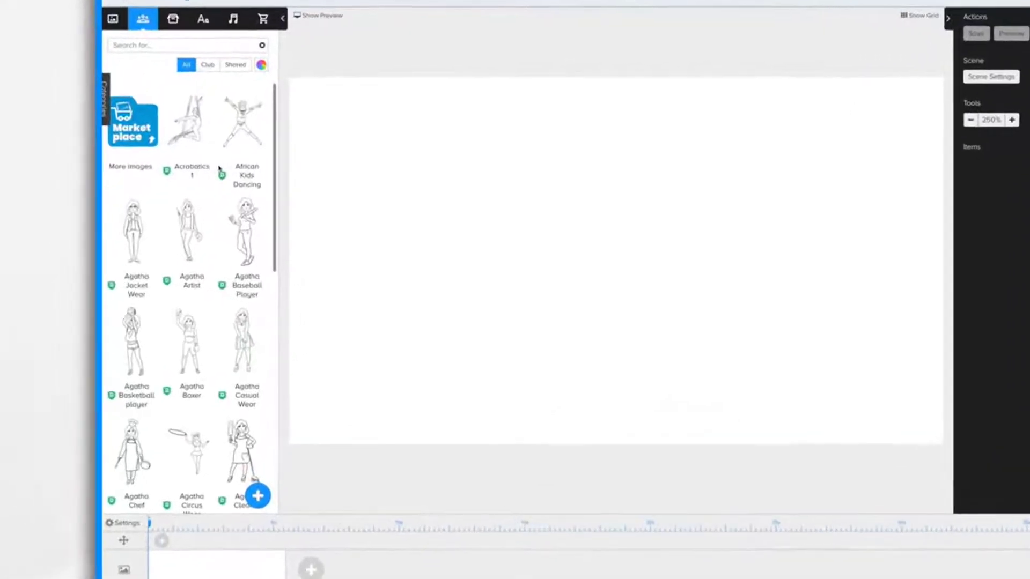
pyautogui.click(208, 65)
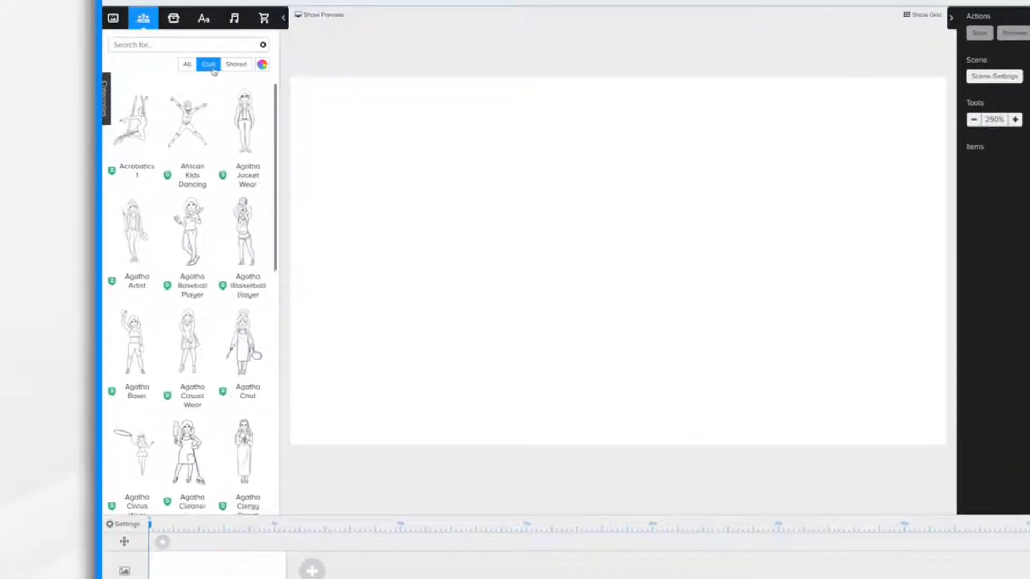
pyautogui.scroll(-3)
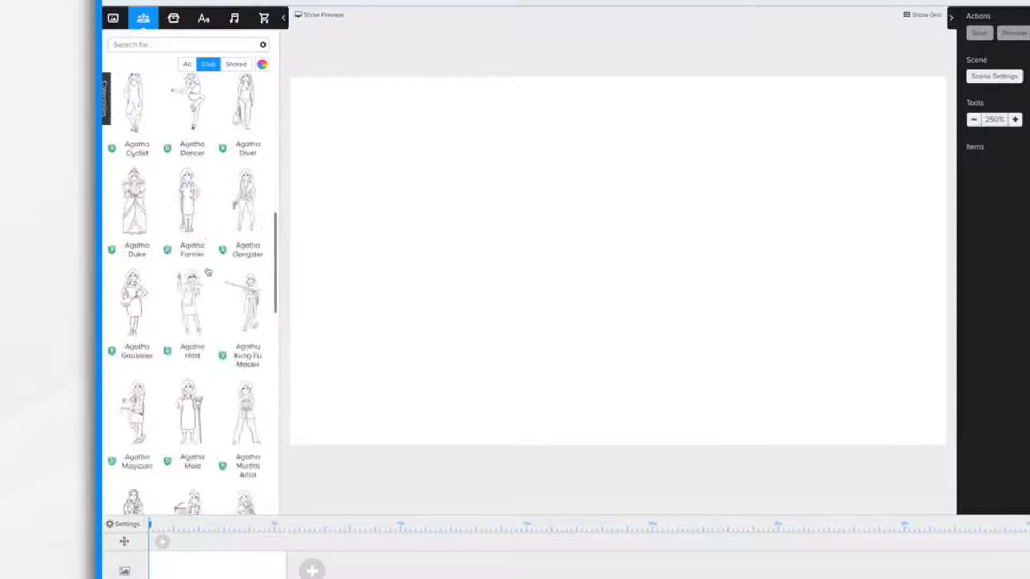
pyautogui.scroll(-3)
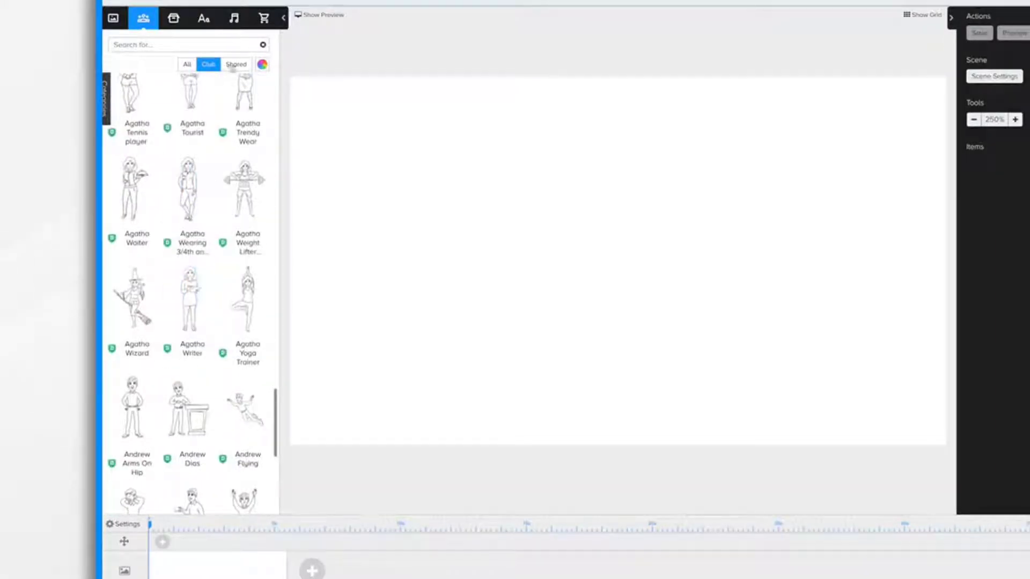
pyautogui.click(236, 64)
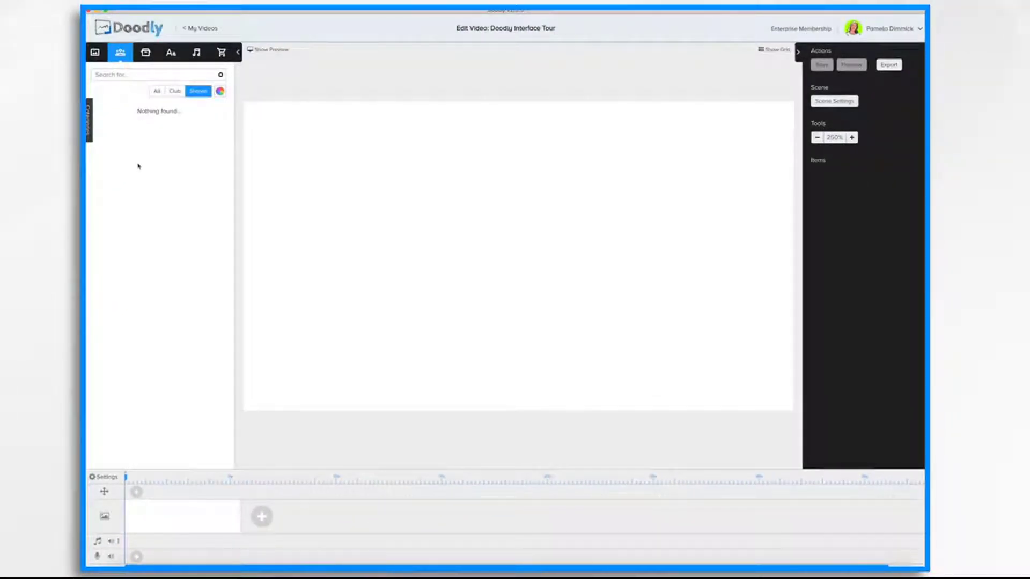
pyautogui.click(156, 91)
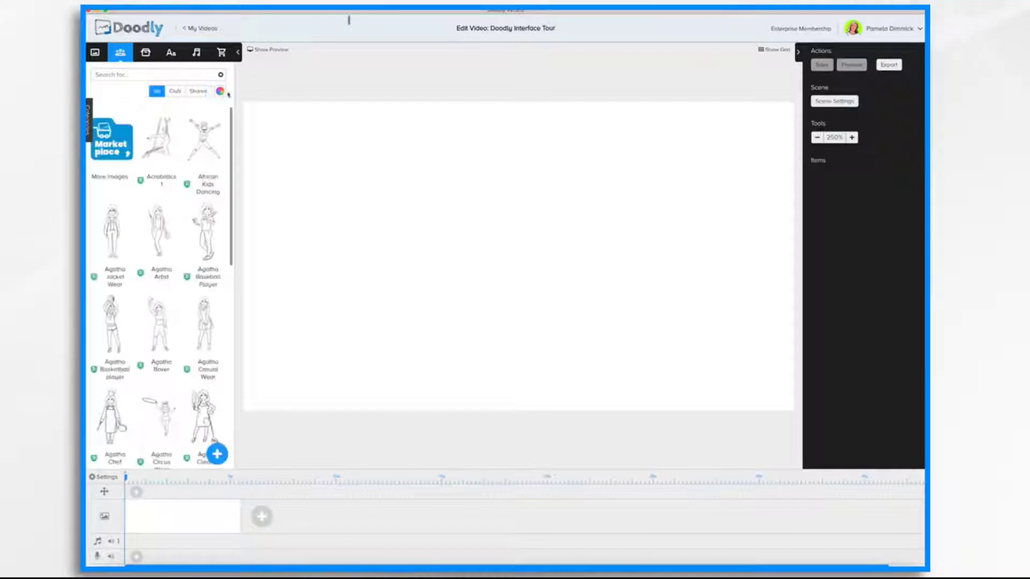
pyautogui.moveTo(222, 93)
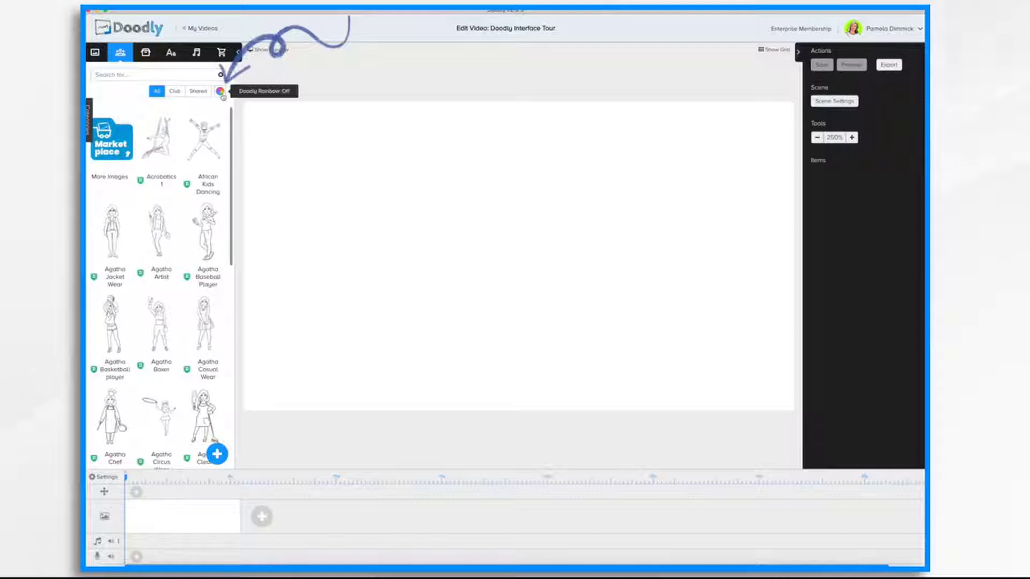
# Switch on Doodly Rainbow and scroll through the full-colour characters.
pyautogui.click(220, 91)
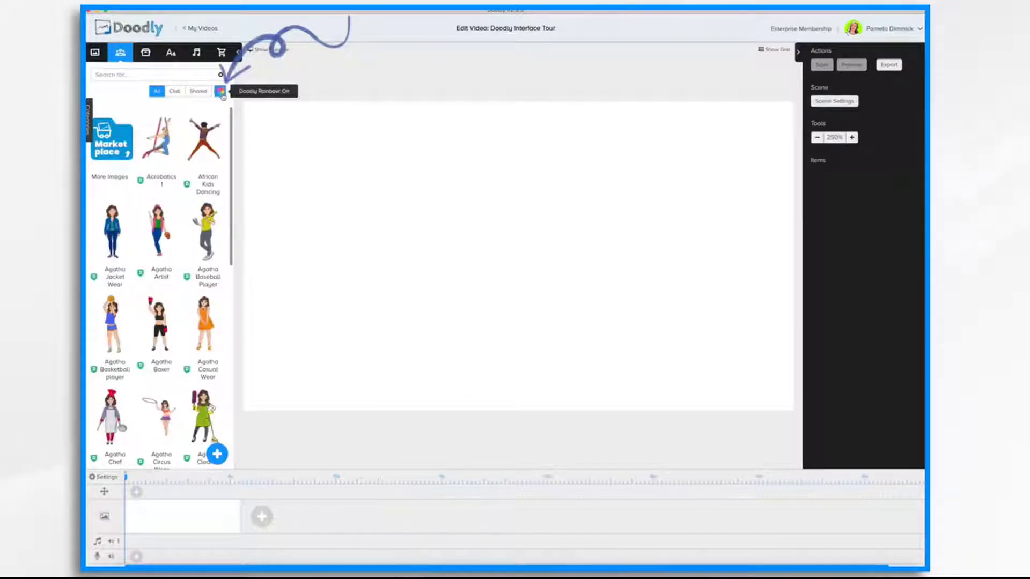
pyautogui.scroll(-3)
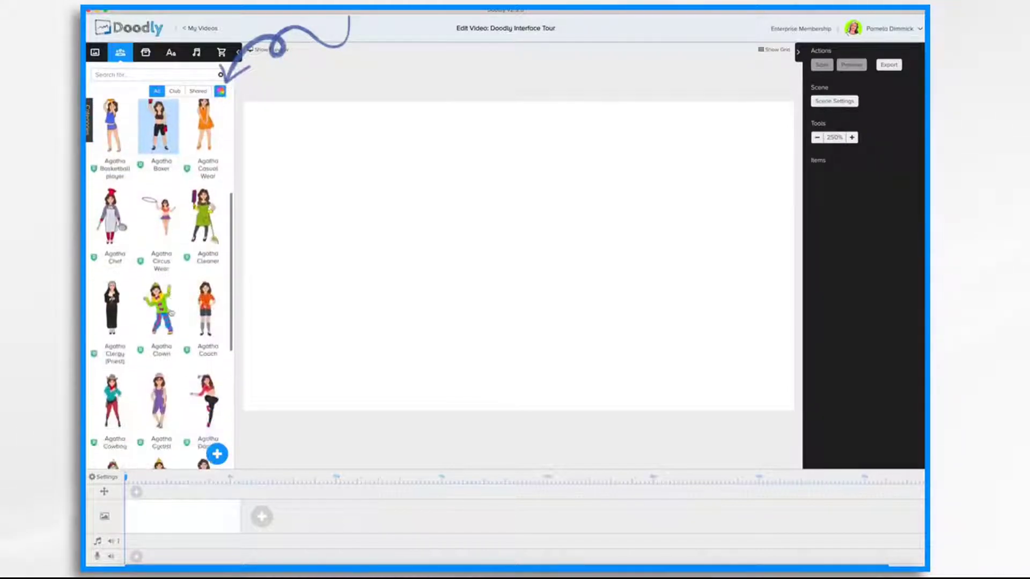
pyautogui.scroll(-3)
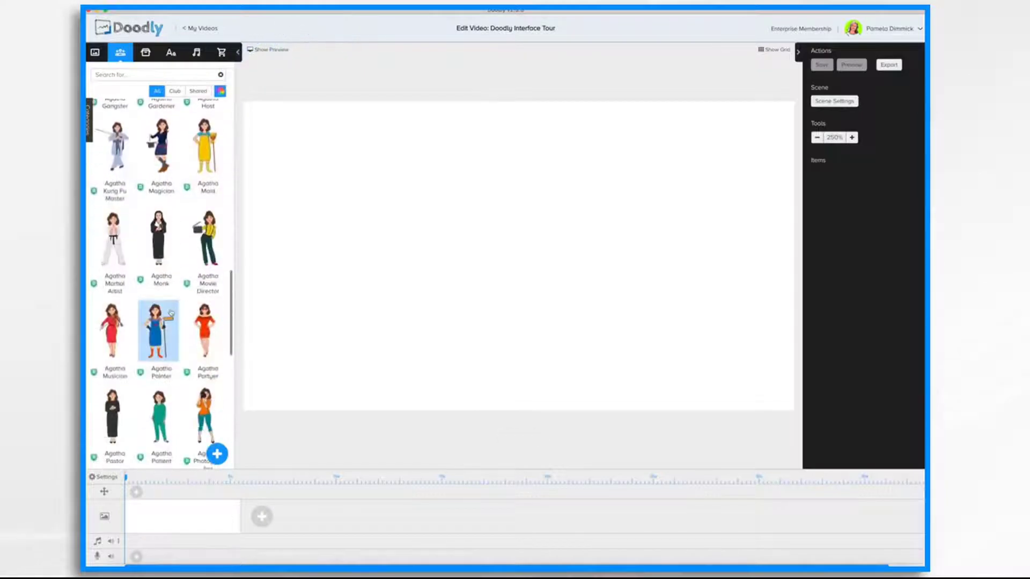
pyautogui.click(96, 52)
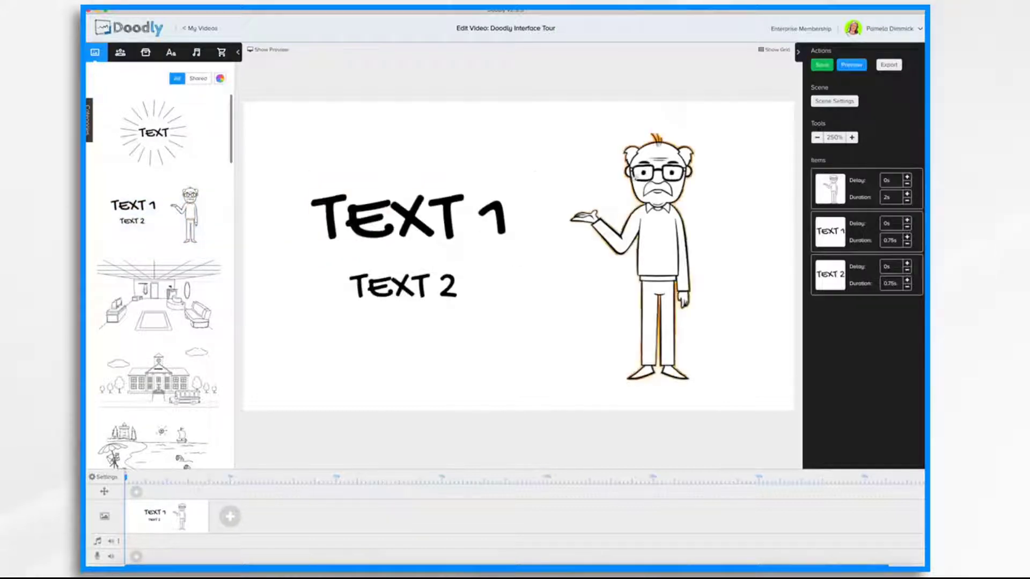
pyautogui.click(653, 257)
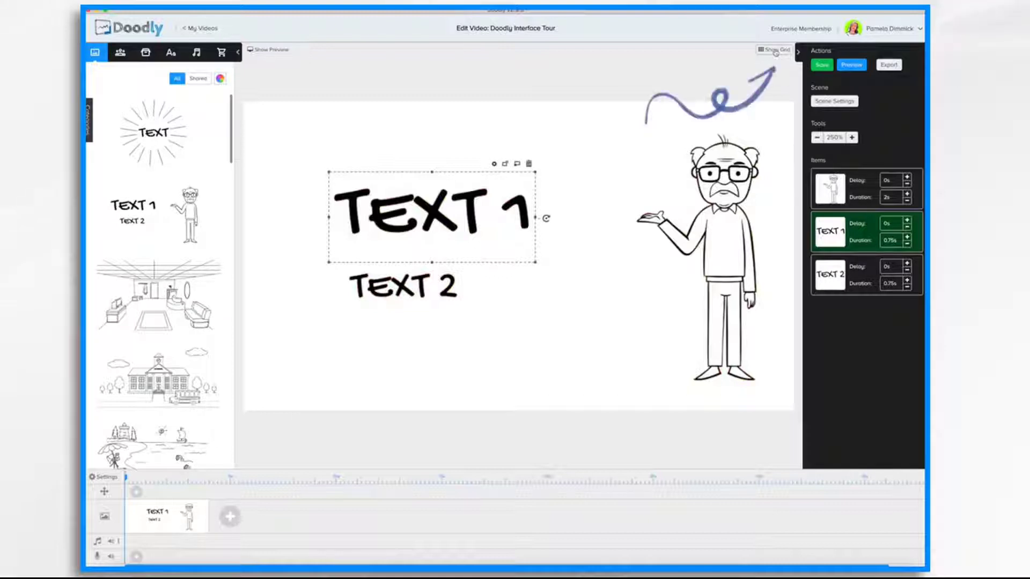
pyautogui.click(774, 50)
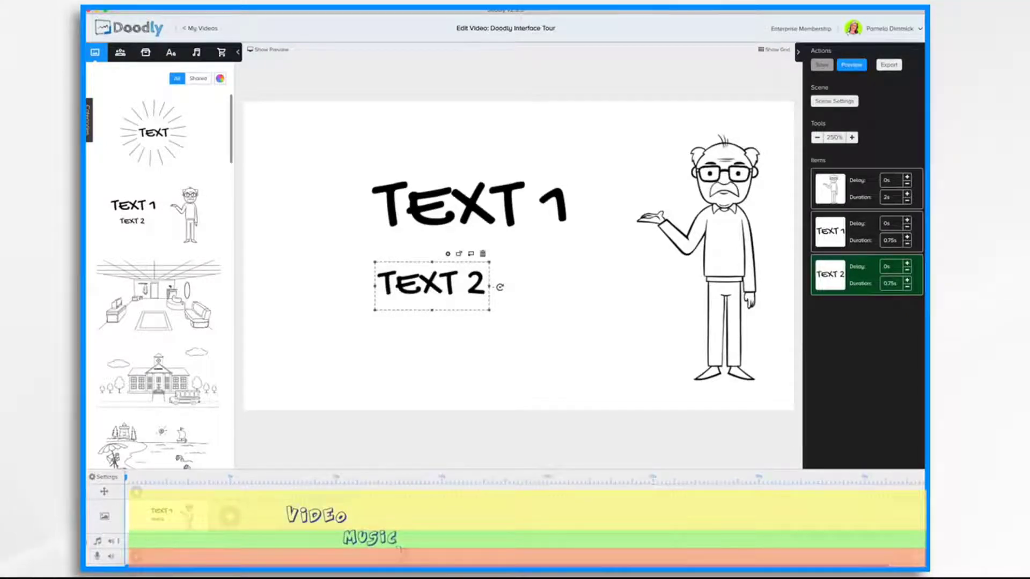
pyautogui.click(104, 556)
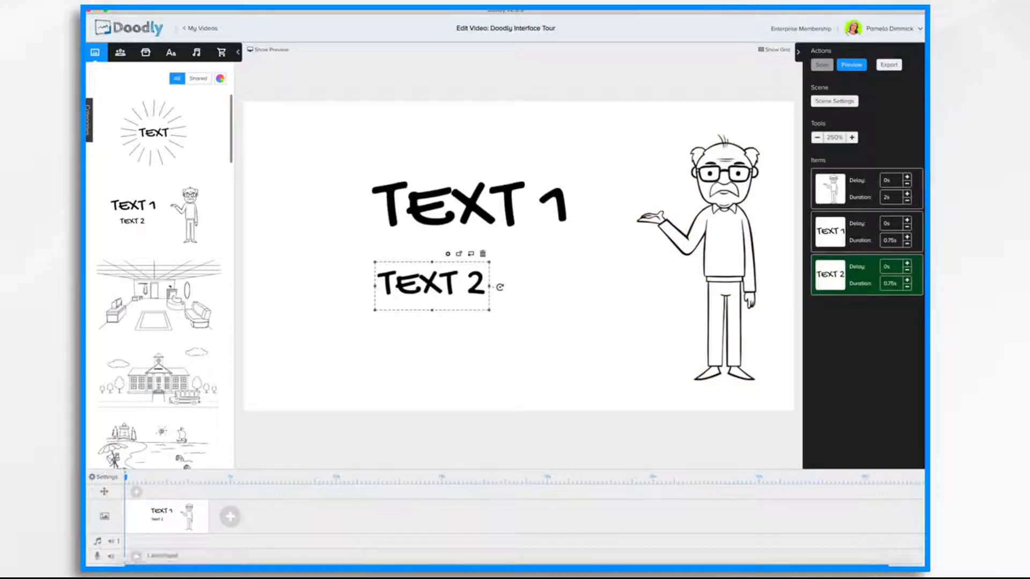
pyautogui.moveTo(197, 53)
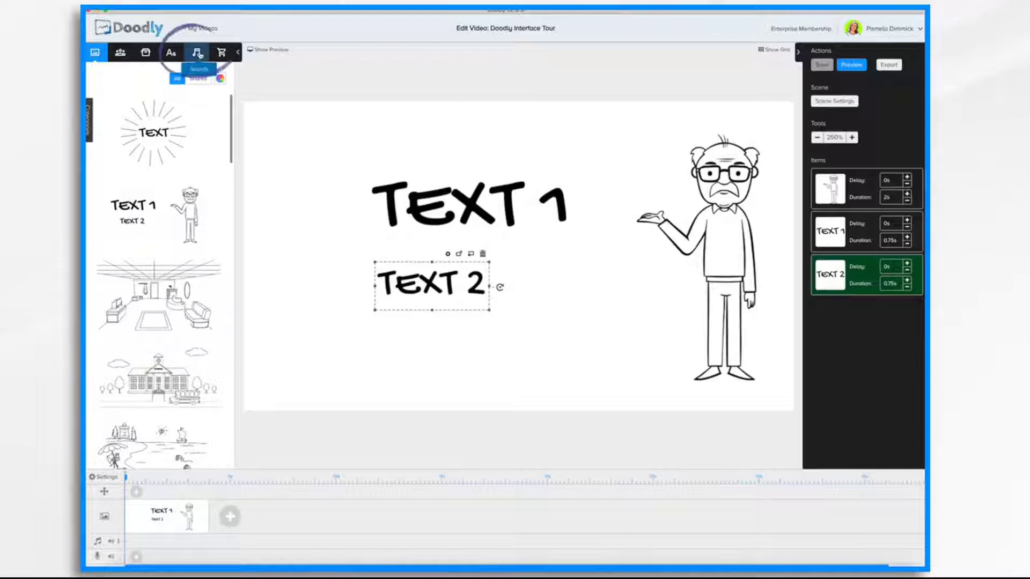
# Browse the Sounds library's music list and add a track to the timeline.
pyautogui.click(196, 53)
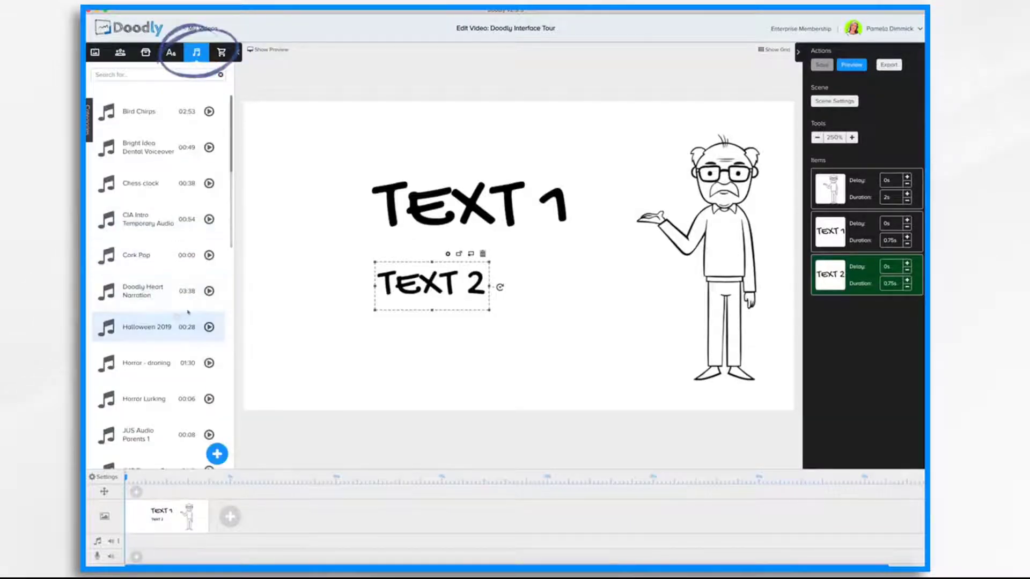
pyautogui.scroll(-3)
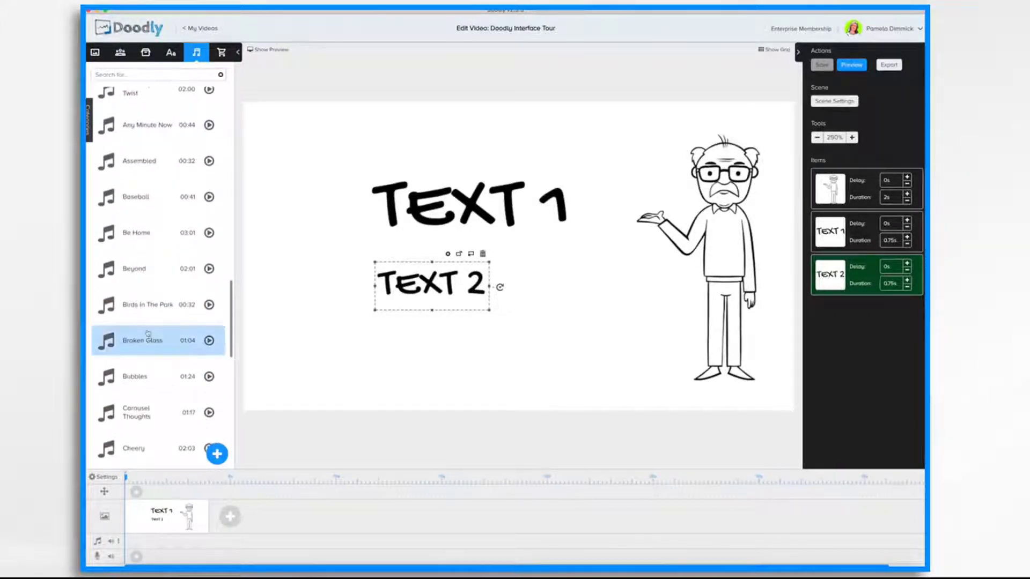
pyautogui.scroll(-3)
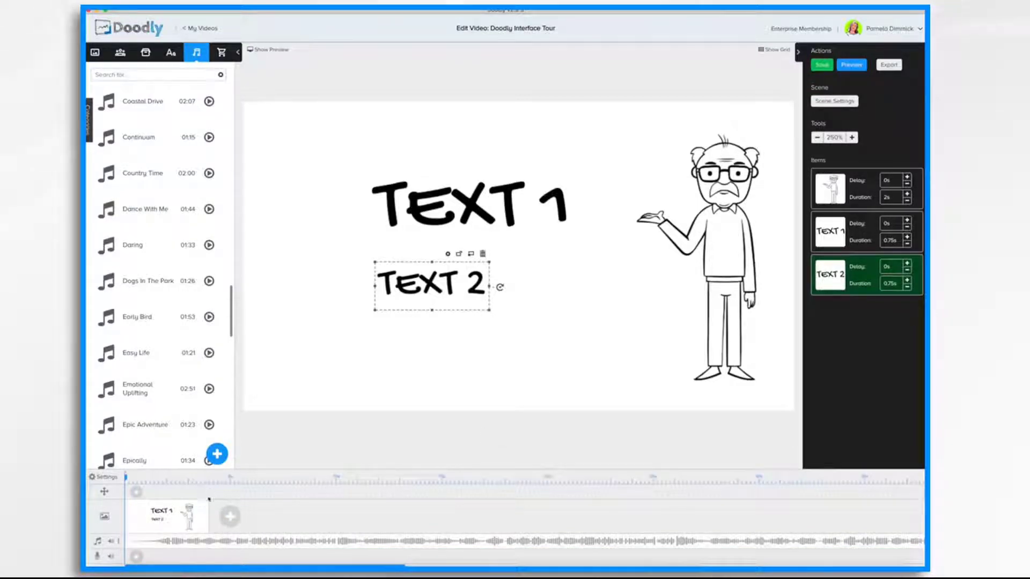
pyautogui.click(819, 64)
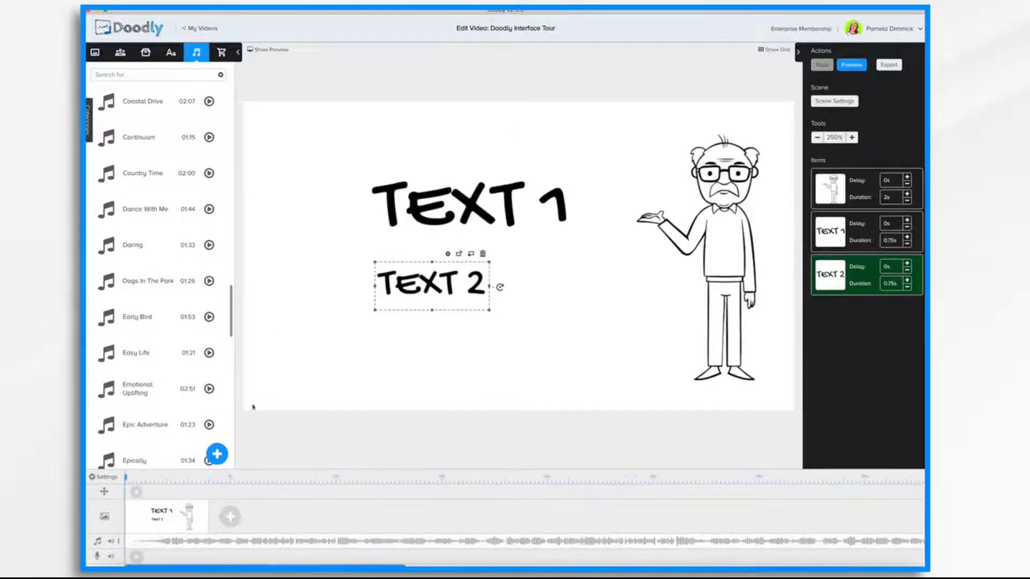
pyautogui.click(230, 517)
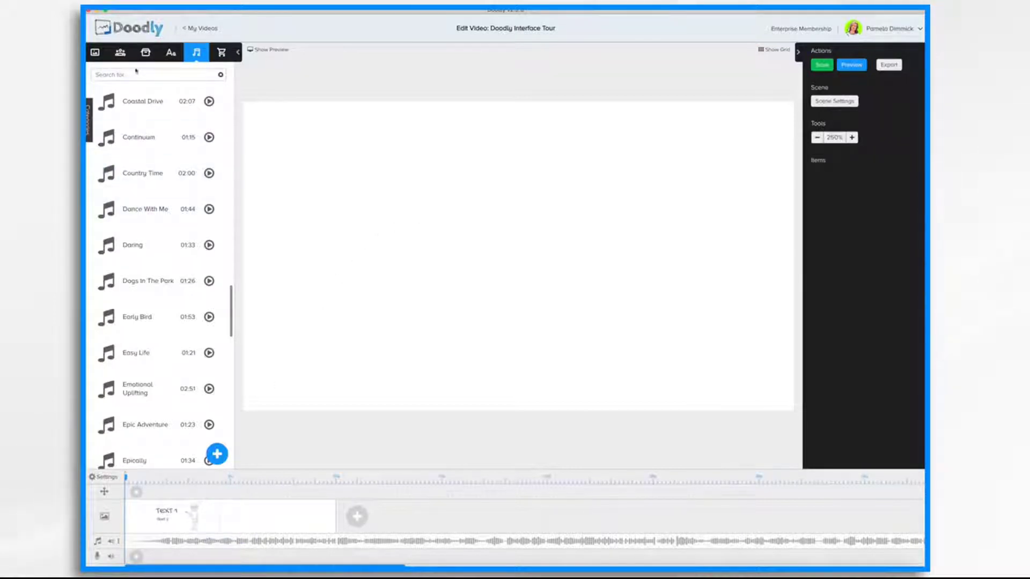
# Add a martial-arts Agatha and a bucket-carrying Agatha to the new scene.
pyautogui.click(120, 52)
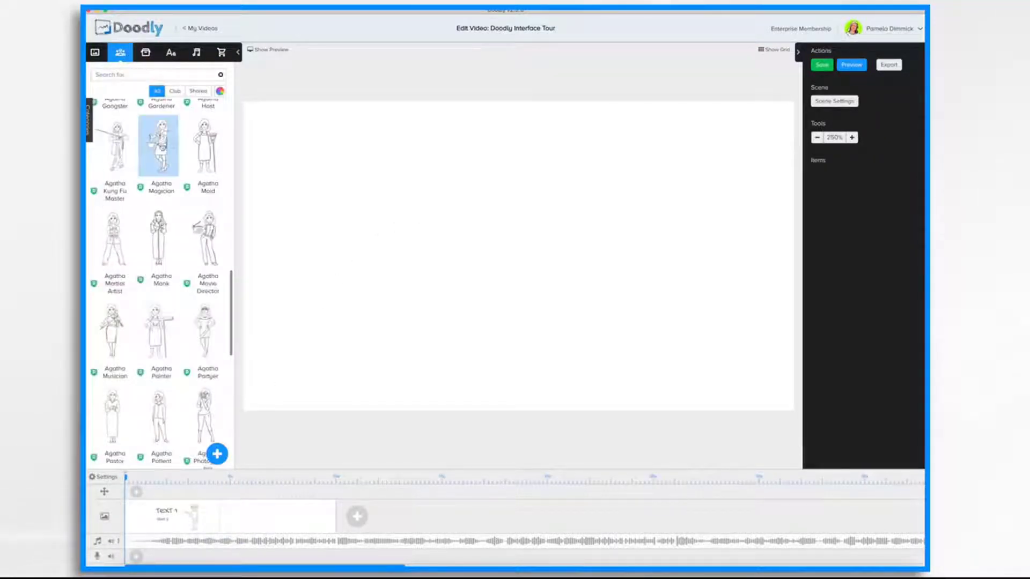
pyautogui.click(158, 144)
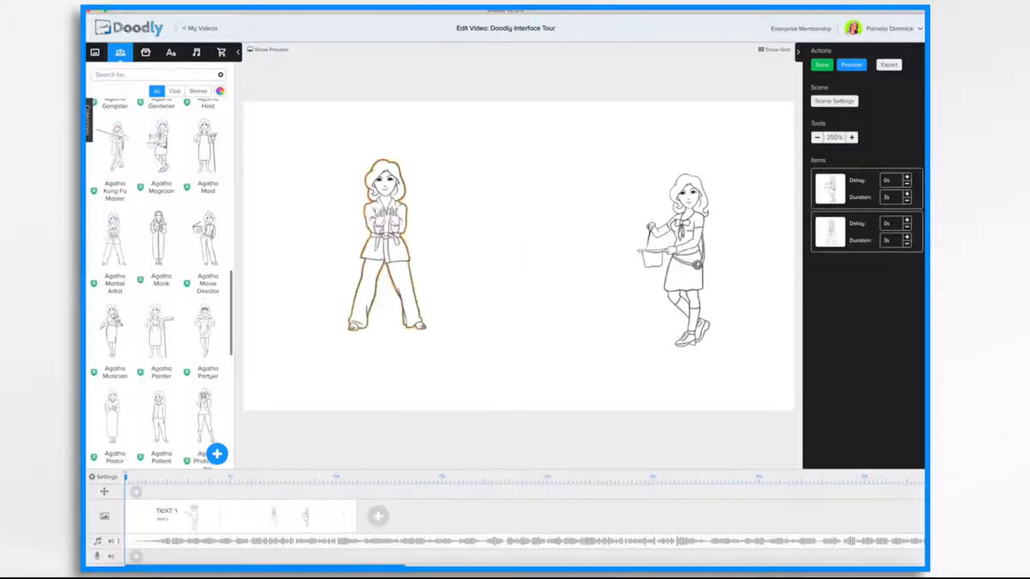
pyautogui.click(683, 236)
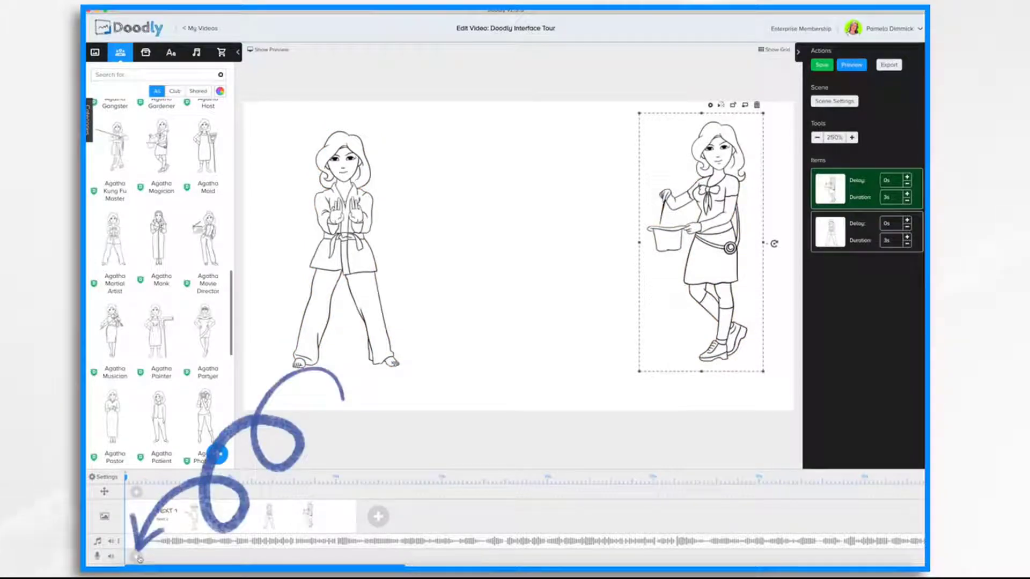
pyautogui.click(821, 64)
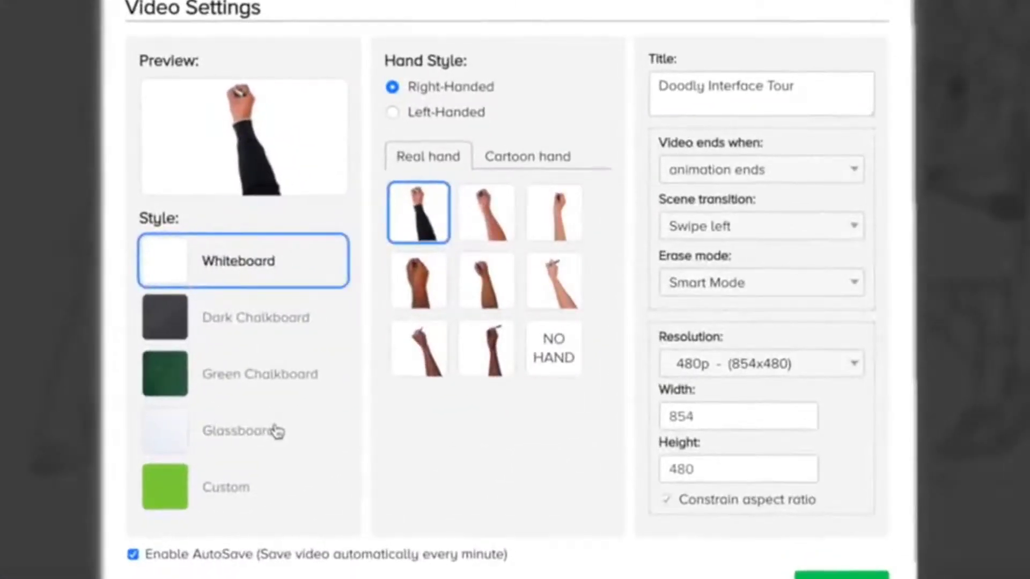
pyautogui.click(243, 317)
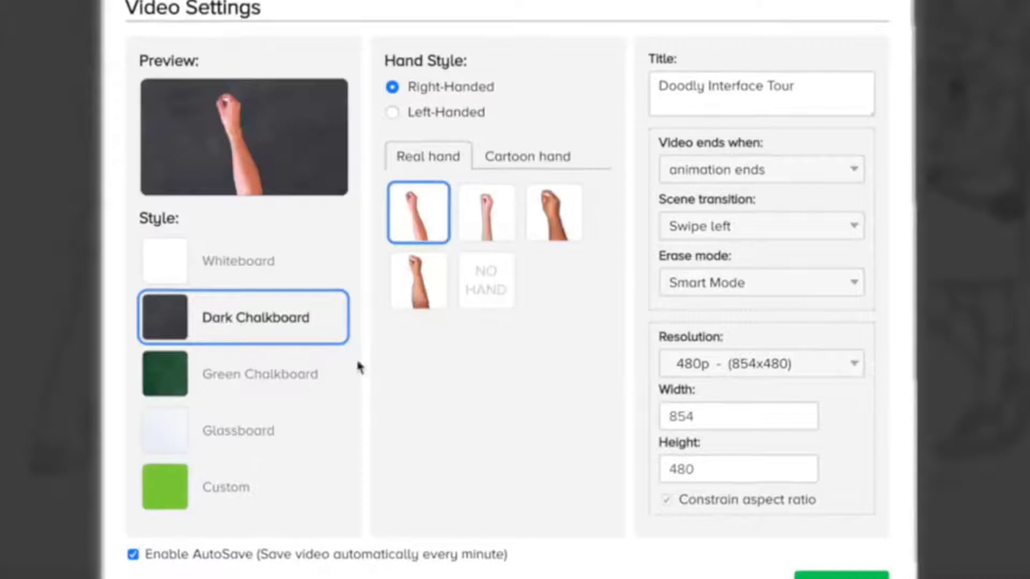
pyautogui.click(485, 212)
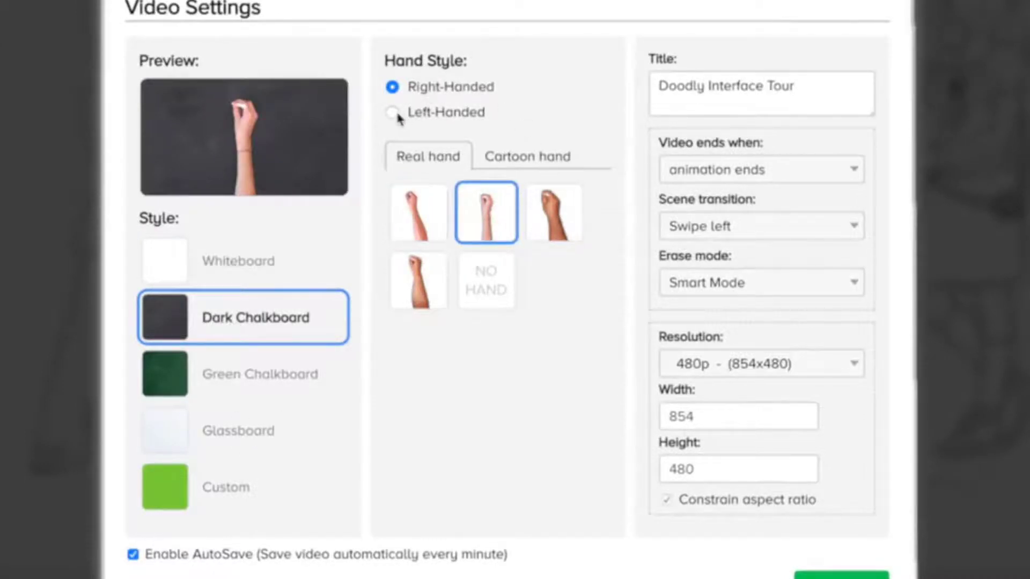
pyautogui.click(392, 112)
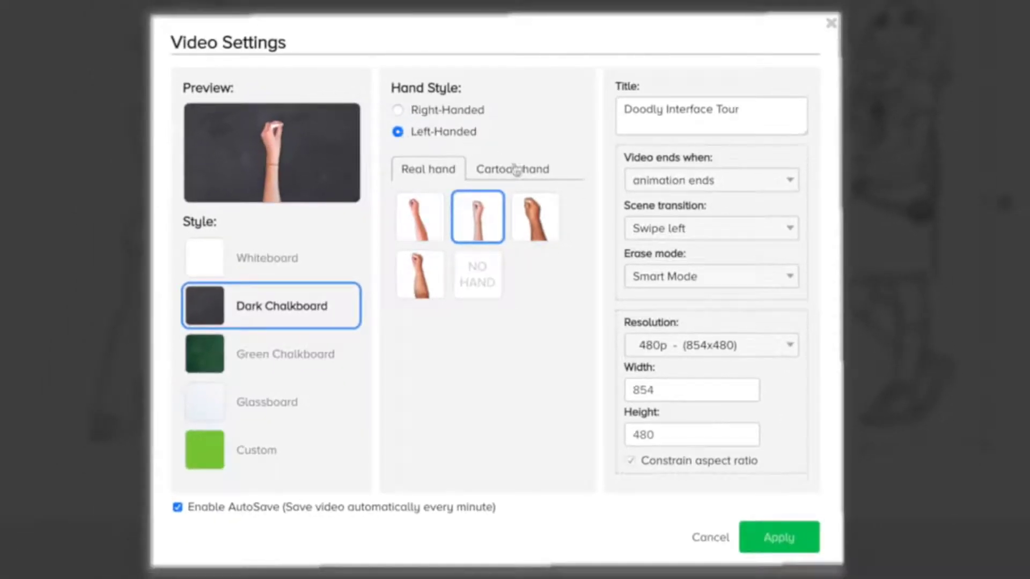
pyautogui.click(512, 169)
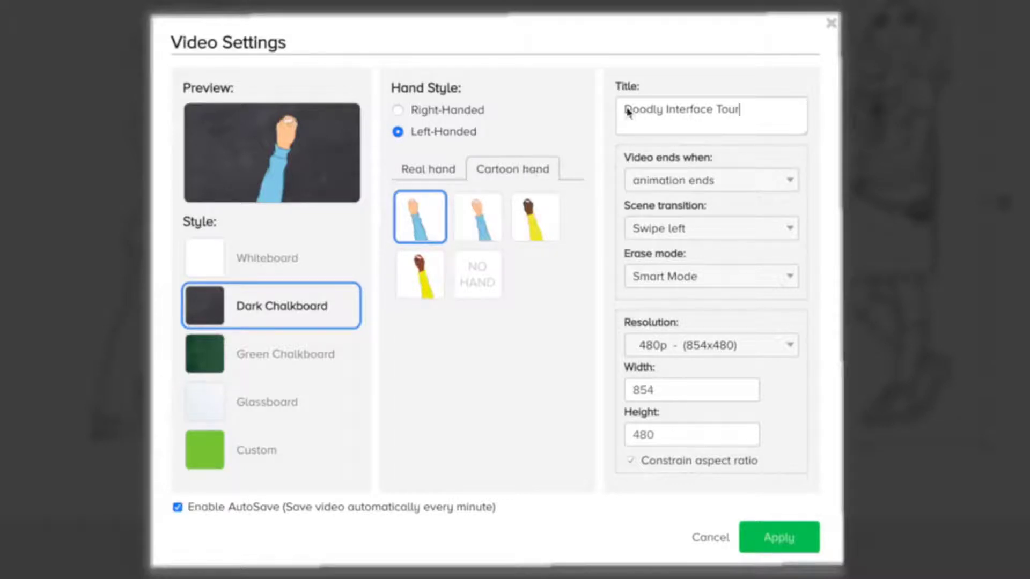
pyautogui.moveTo(755, 167)
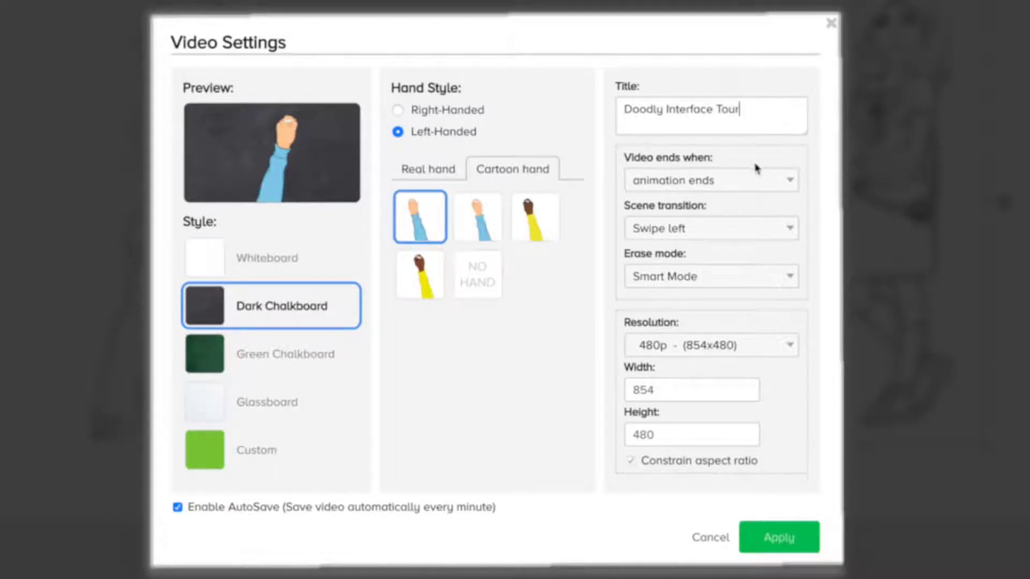
pyautogui.moveTo(723, 184)
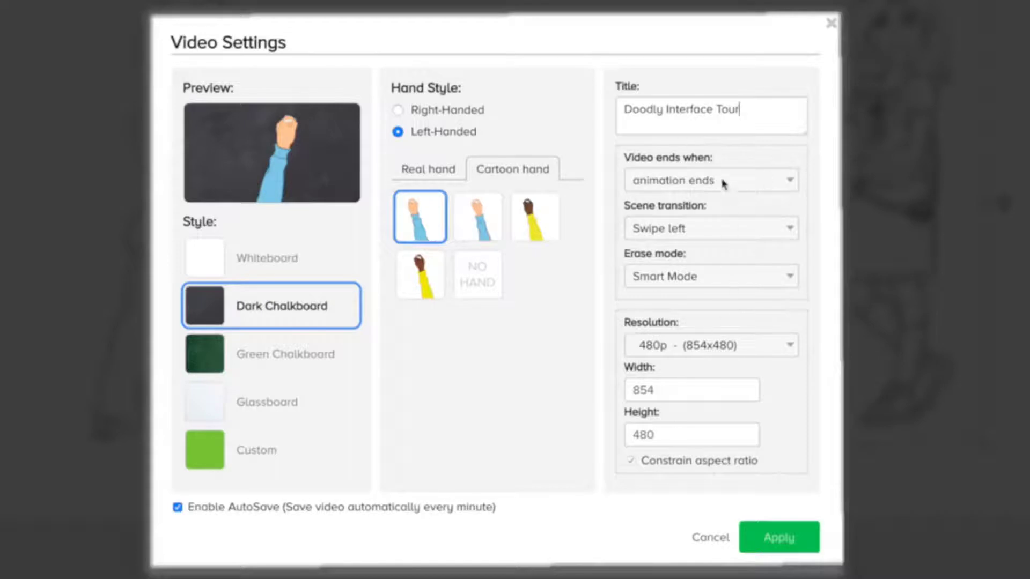
pyautogui.moveTo(717, 370)
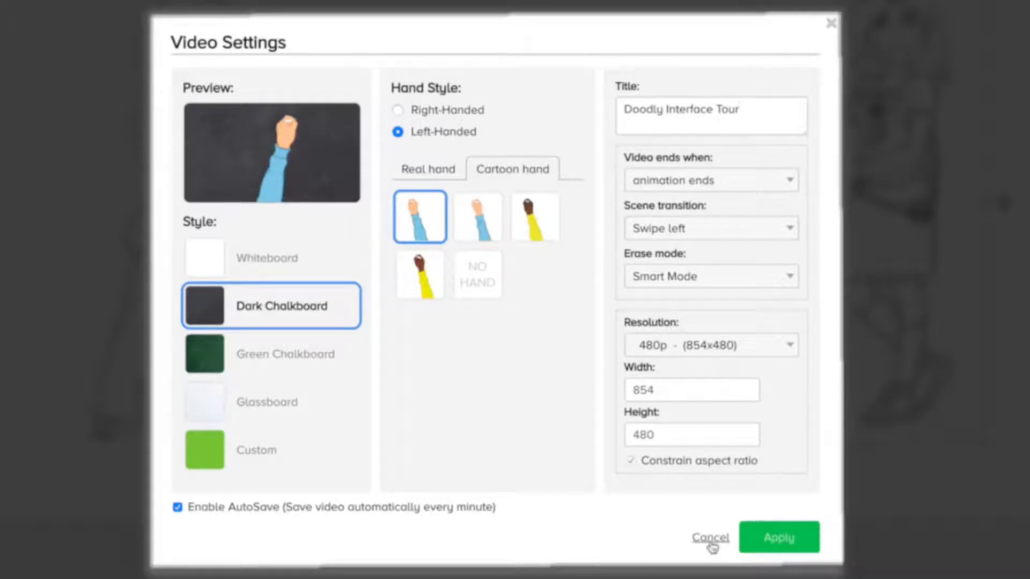
pyautogui.click(709, 538)
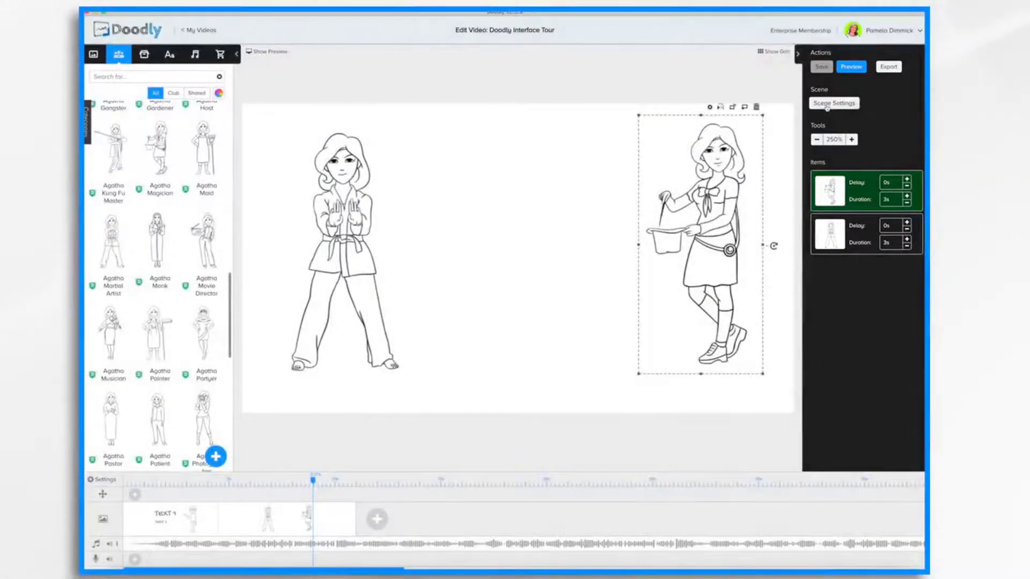
# Open the Scene Settings window for the two-Agatha scene.
pyautogui.click(833, 103)
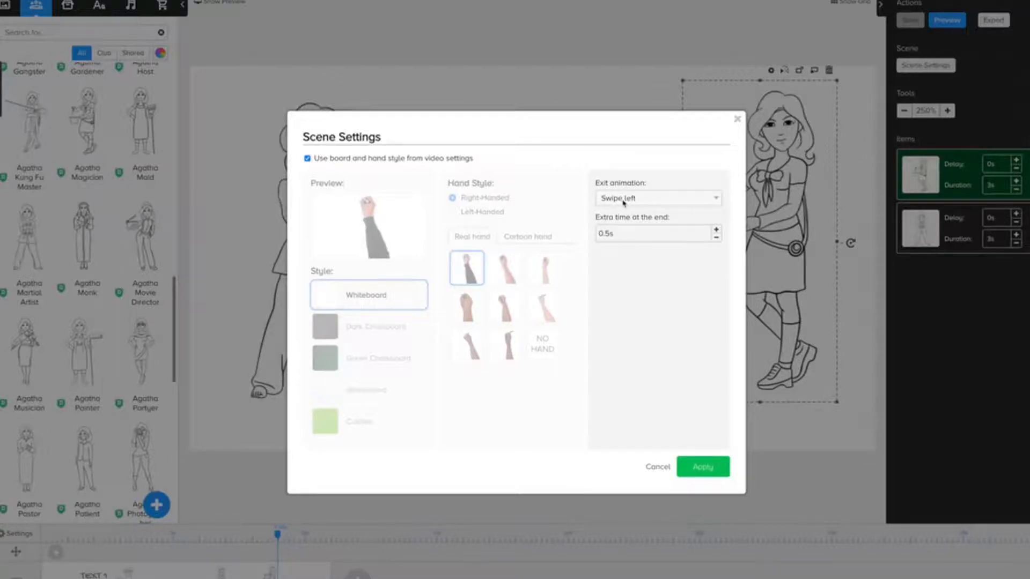
pyautogui.moveTo(646, 315)
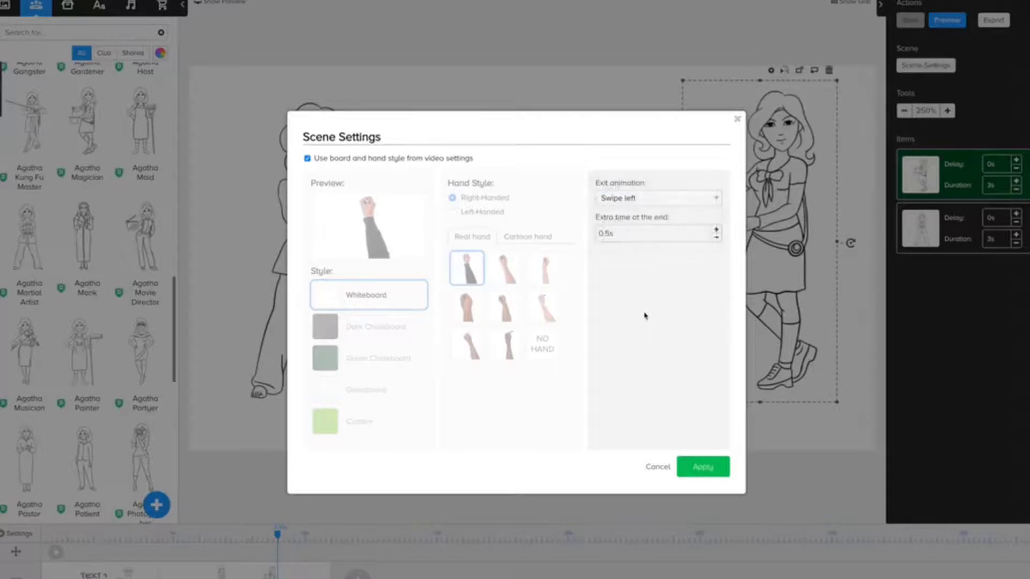
pyautogui.moveTo(622, 236)
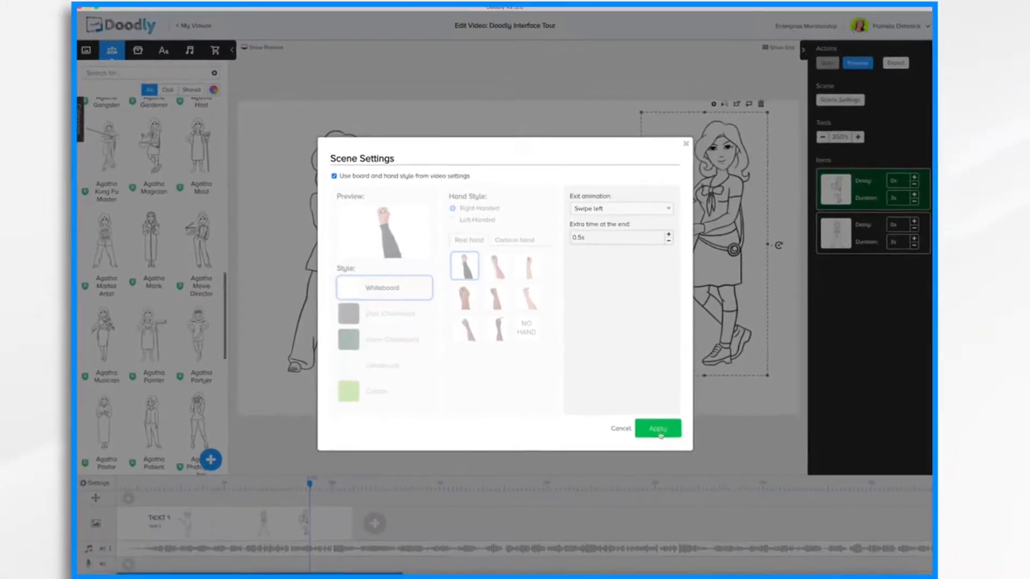
# Apply the swipe-left exit settings, then zoom the canvas out and back in.
pyautogui.click(656, 428)
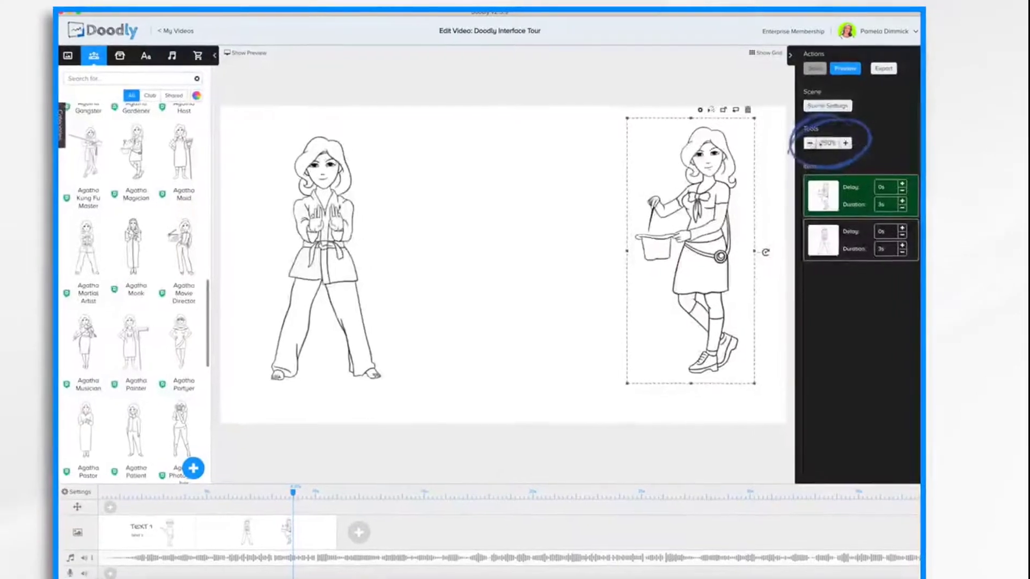
pyautogui.click(809, 143)
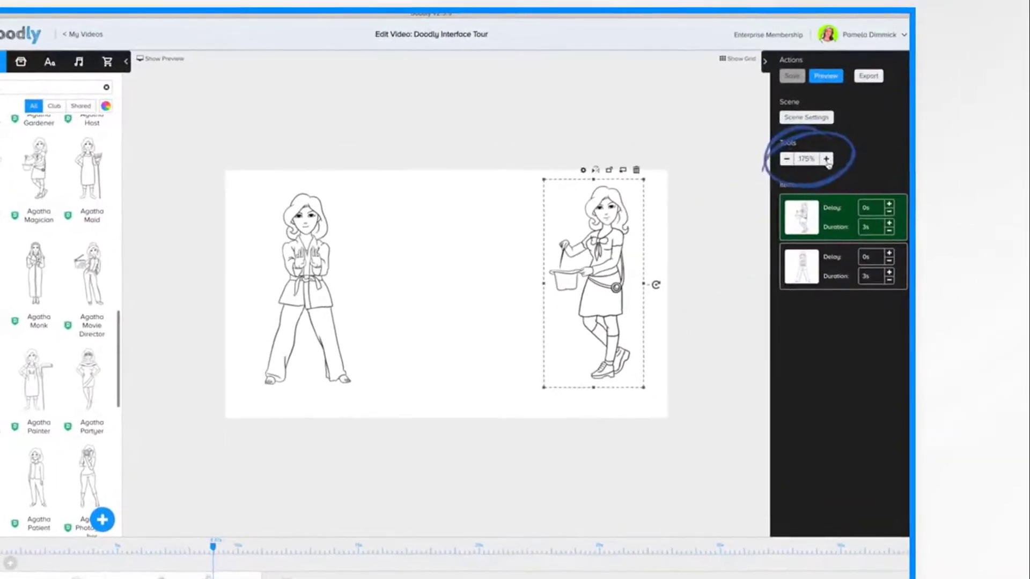
pyautogui.click(826, 159)
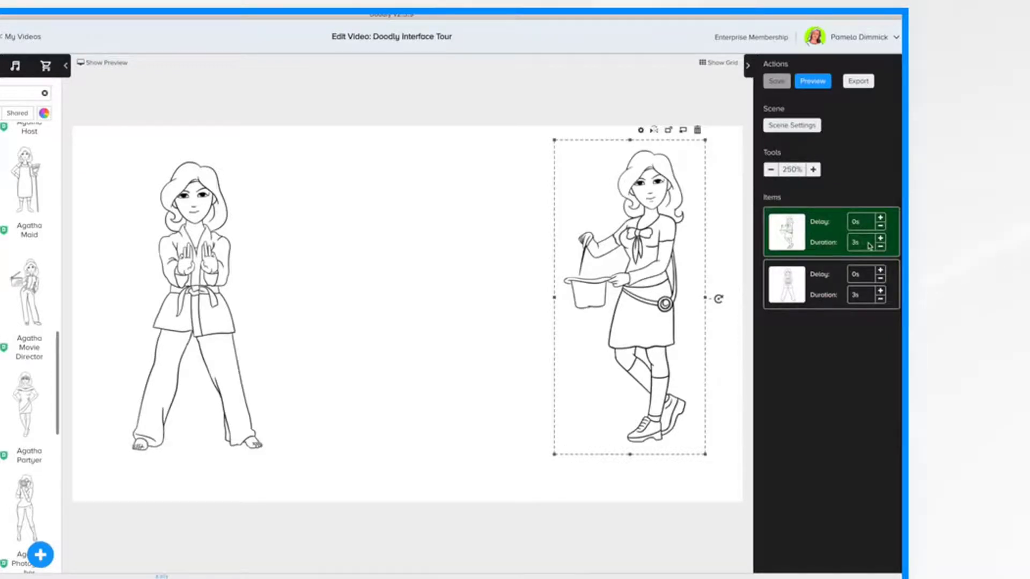
# Raise the bucket Agatha's draw delay to 2.5s and its duration to 9.75s.
pyautogui.click(881, 217)
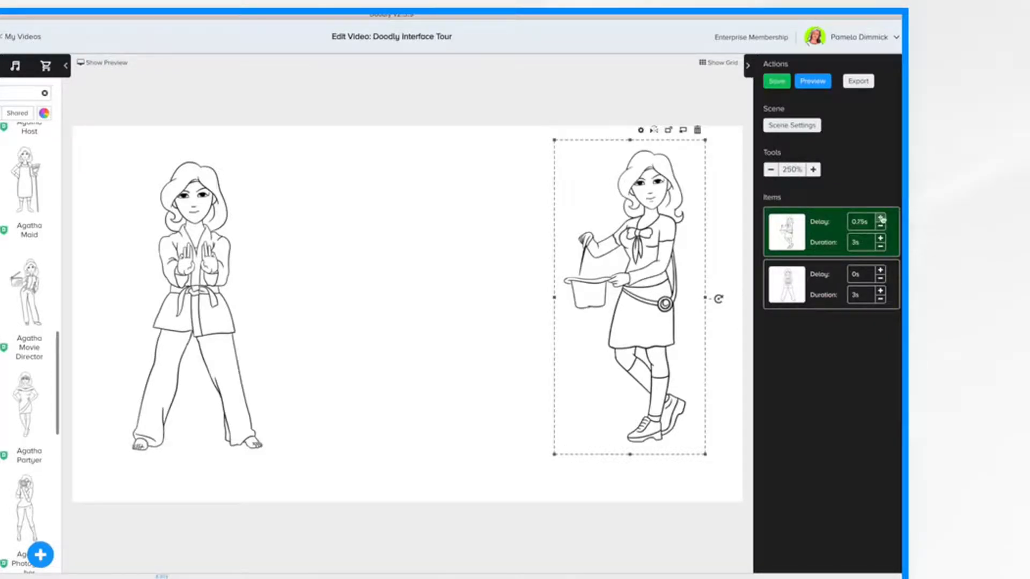
pyautogui.click(881, 217)
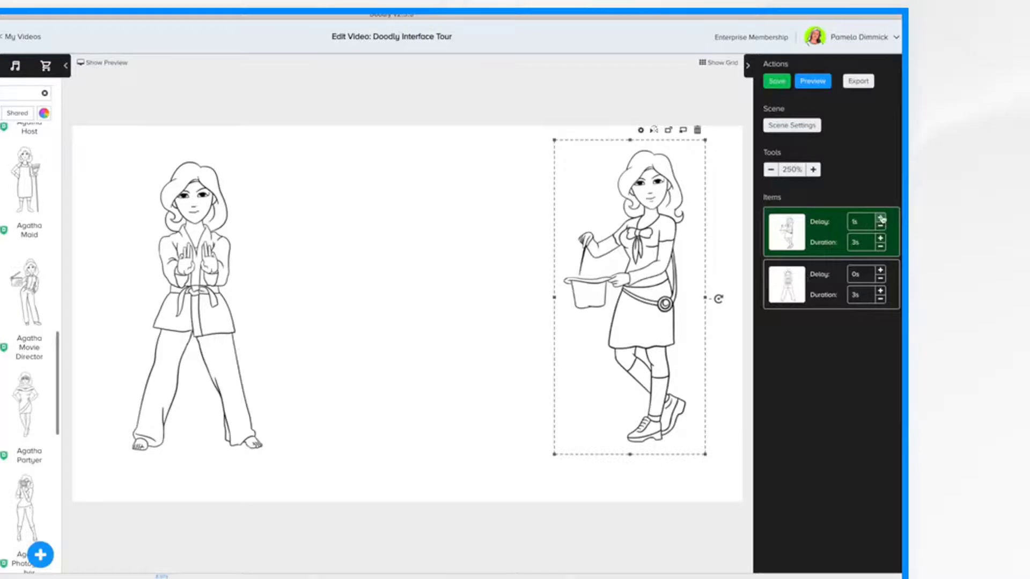
pyautogui.click(881, 217)
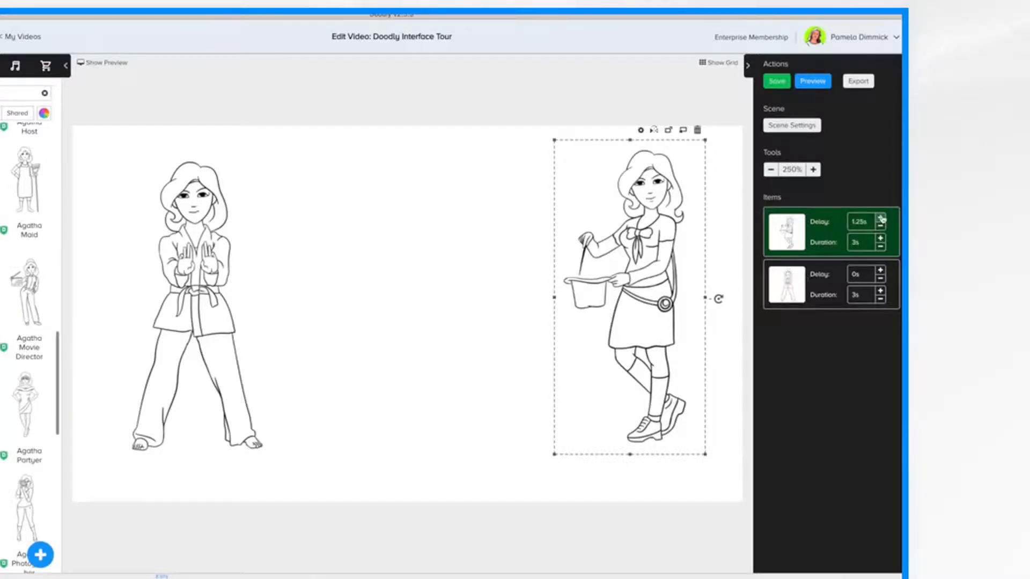
pyautogui.click(880, 217)
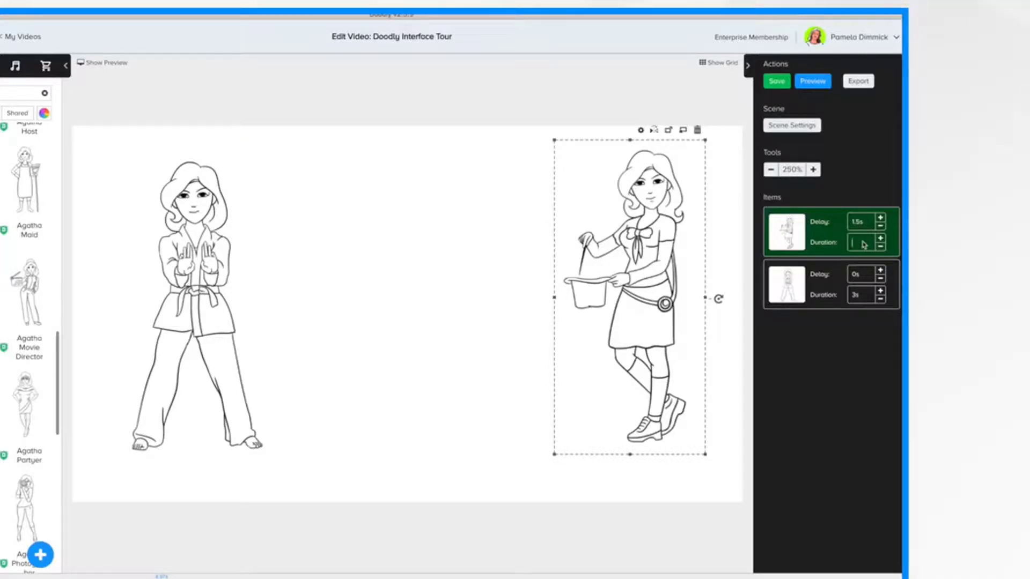
pyautogui.click(879, 238)
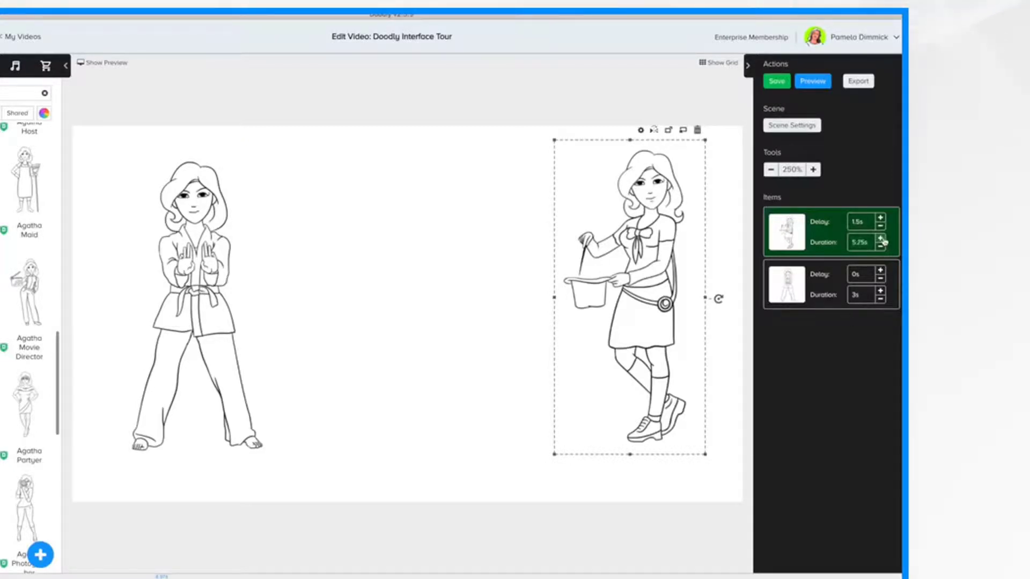
pyautogui.click(880, 237)
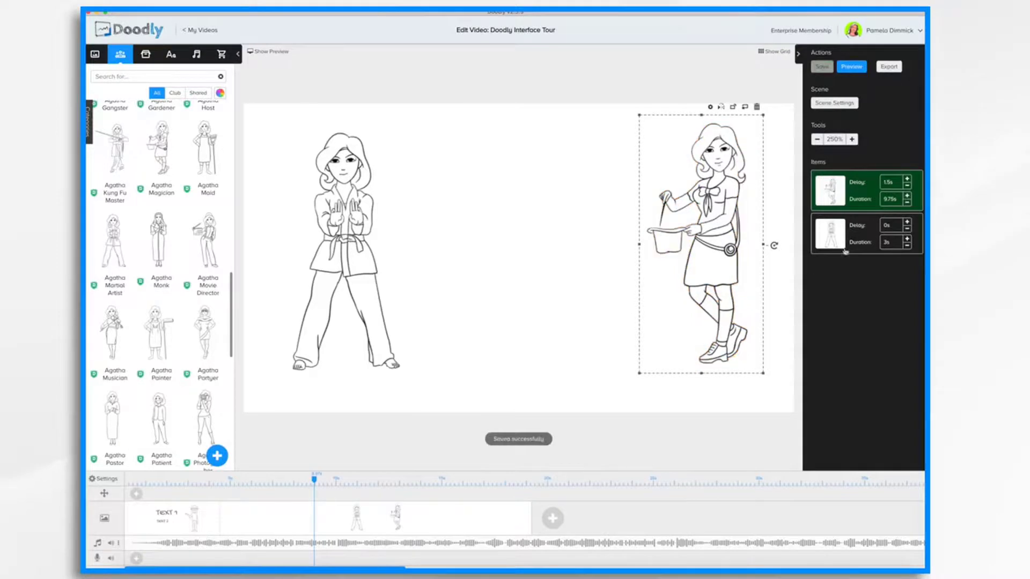
pyautogui.click(908, 180)
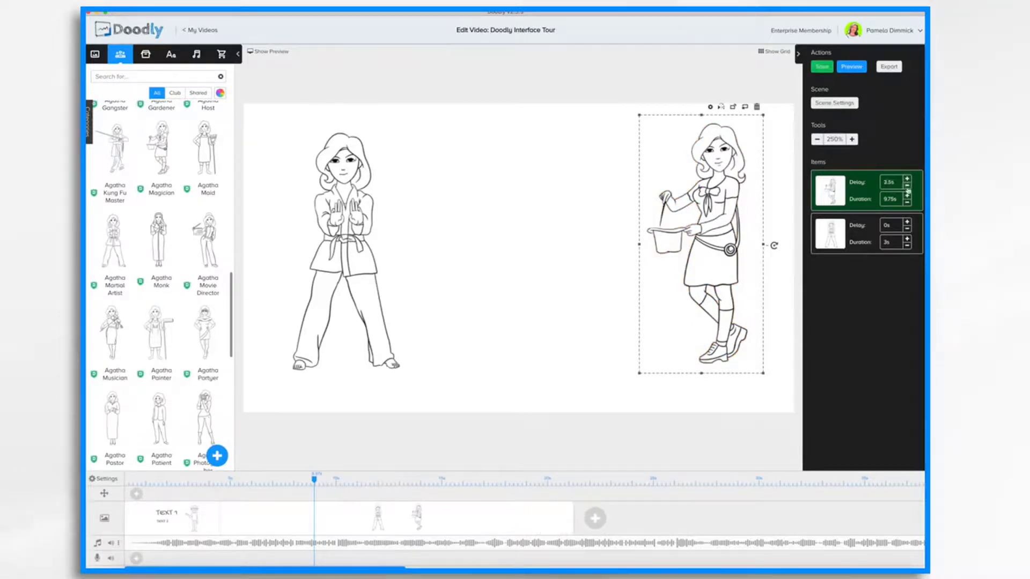
pyautogui.click(338, 249)
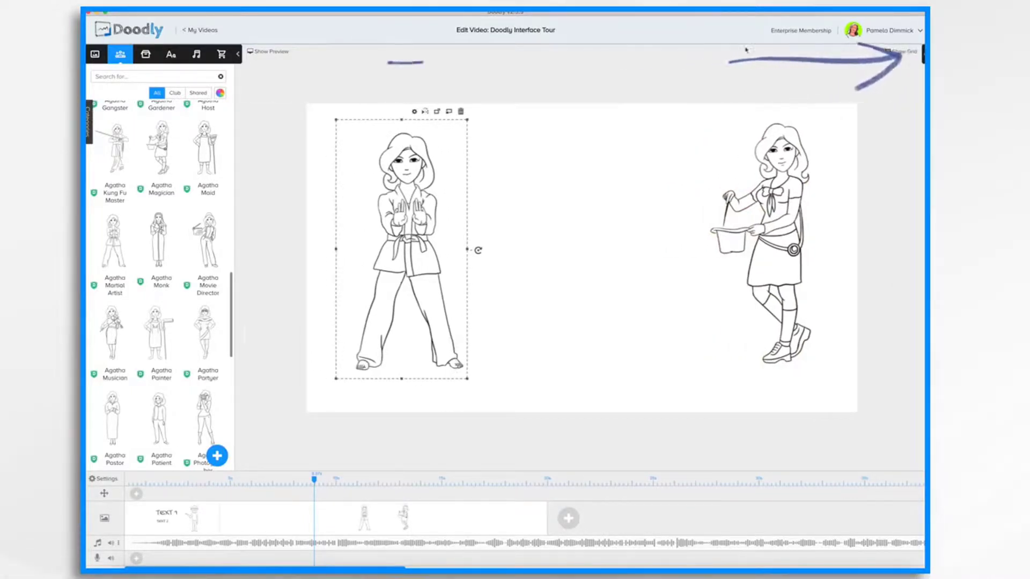
pyautogui.click(238, 53)
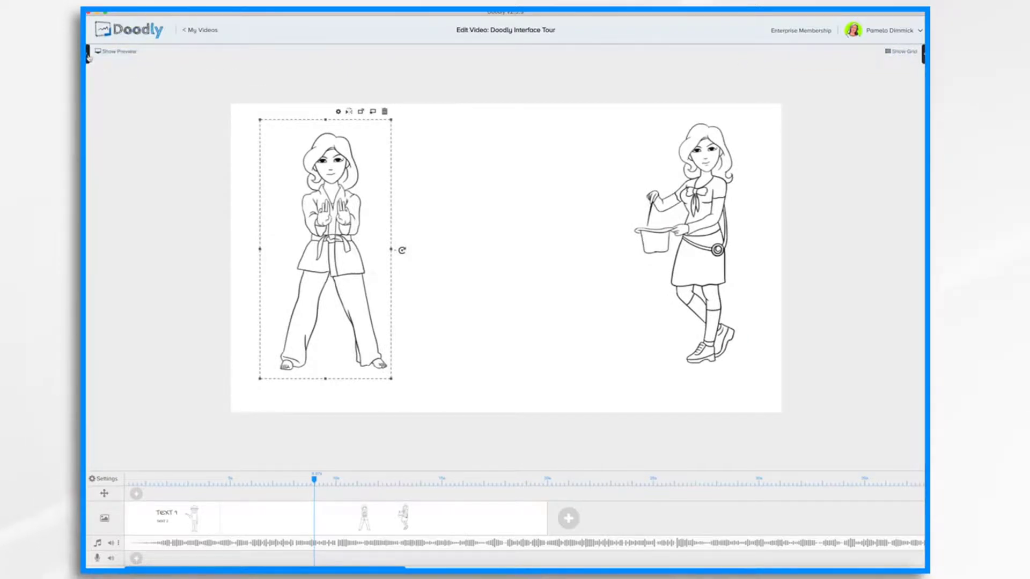
pyautogui.click(120, 54)
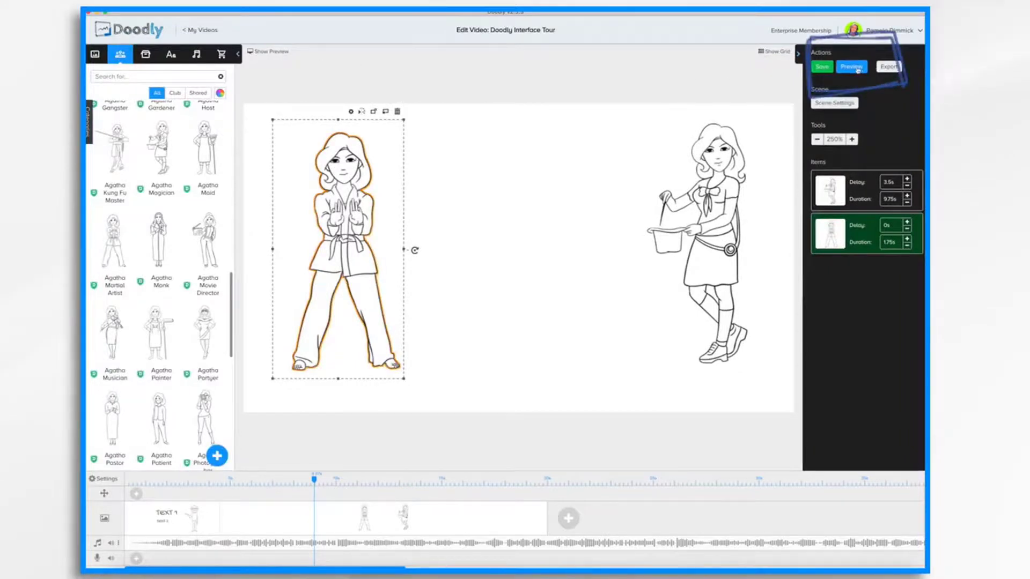
# Play the scene's drawing preview, then close the preview window.
pyautogui.click(851, 67)
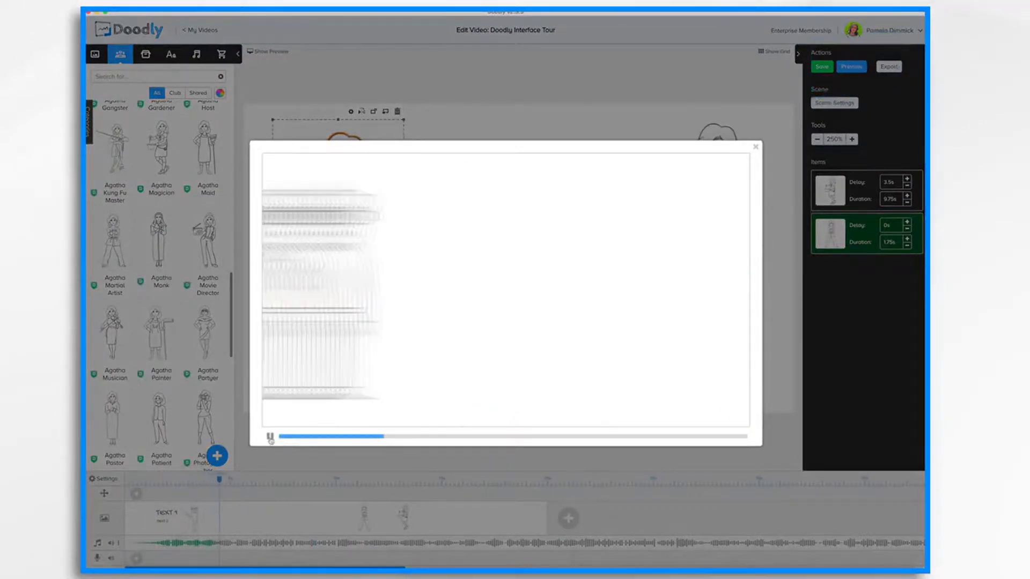
pyautogui.click(755, 147)
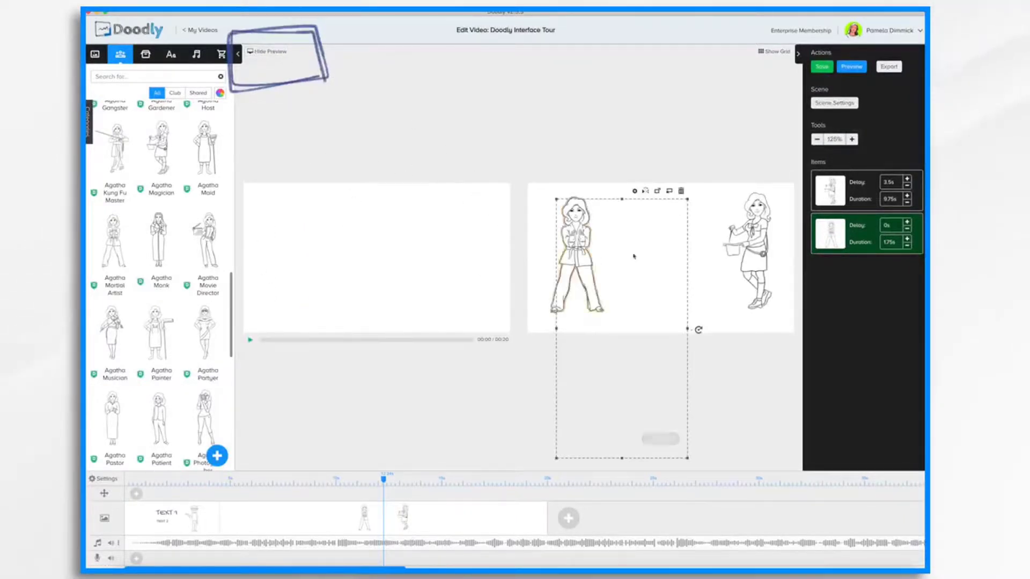
# Open the side-by-side preview pane and start playback.
pyautogui.click(821, 67)
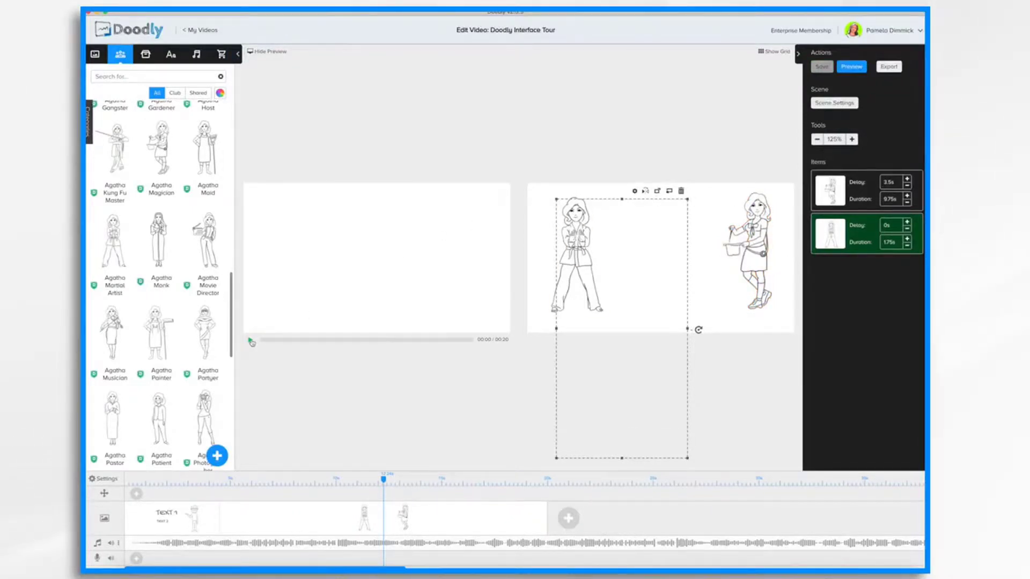
pyautogui.click(252, 342)
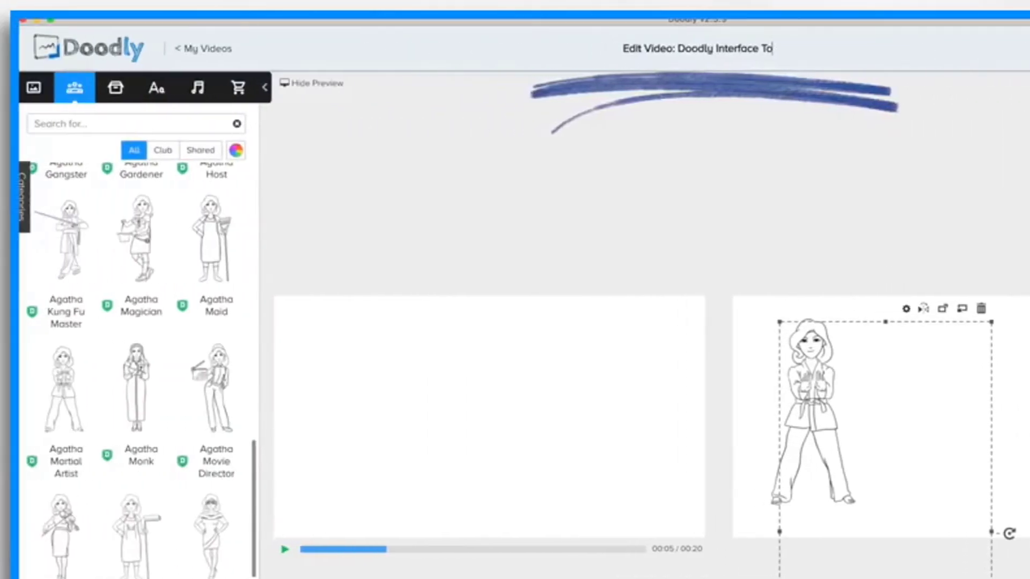
# Leave the editor for My Videos, where Doodly Interface Tour shows 20 seconds and two scenes.
pyautogui.write('ur')
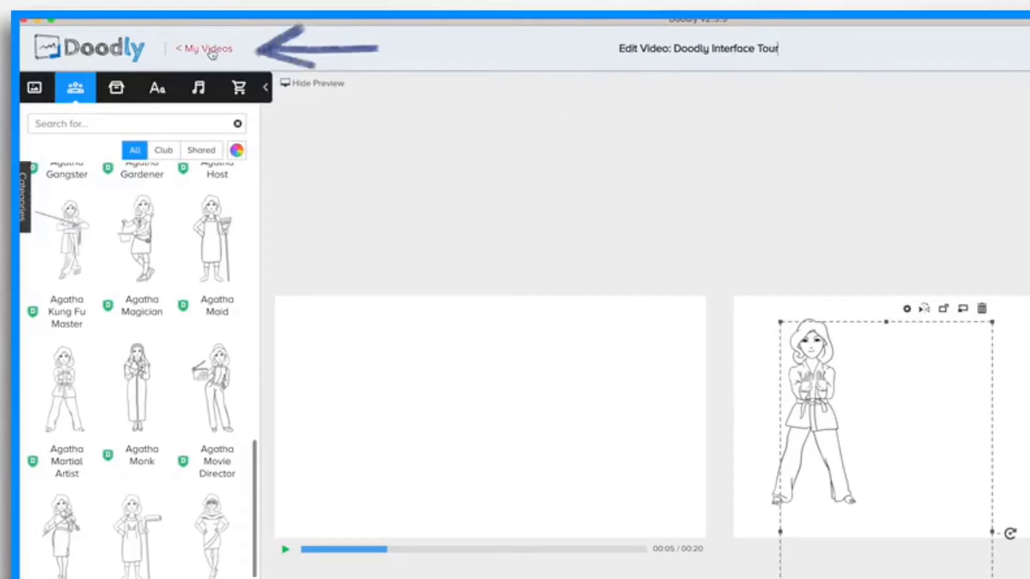
pyautogui.click(204, 47)
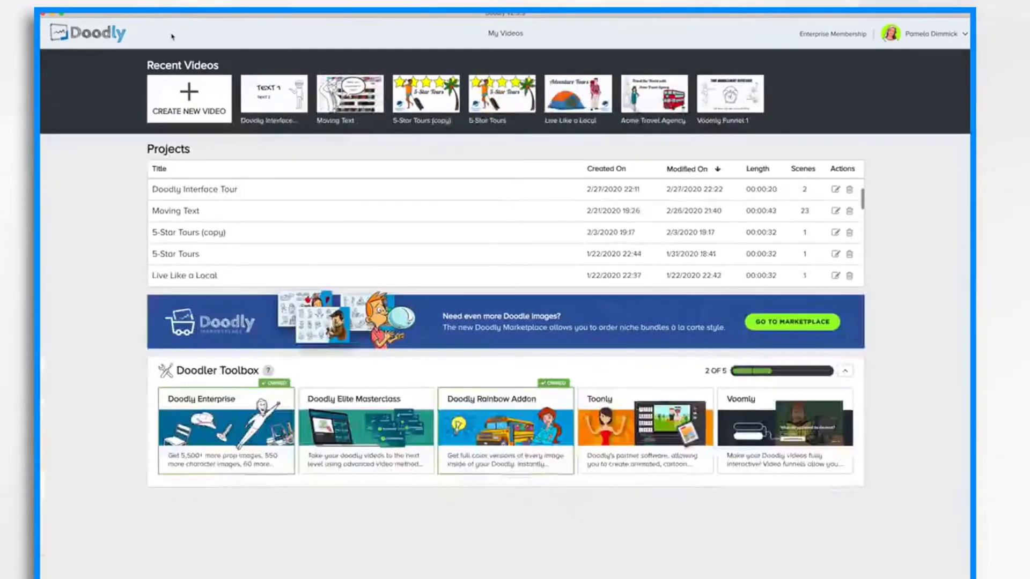